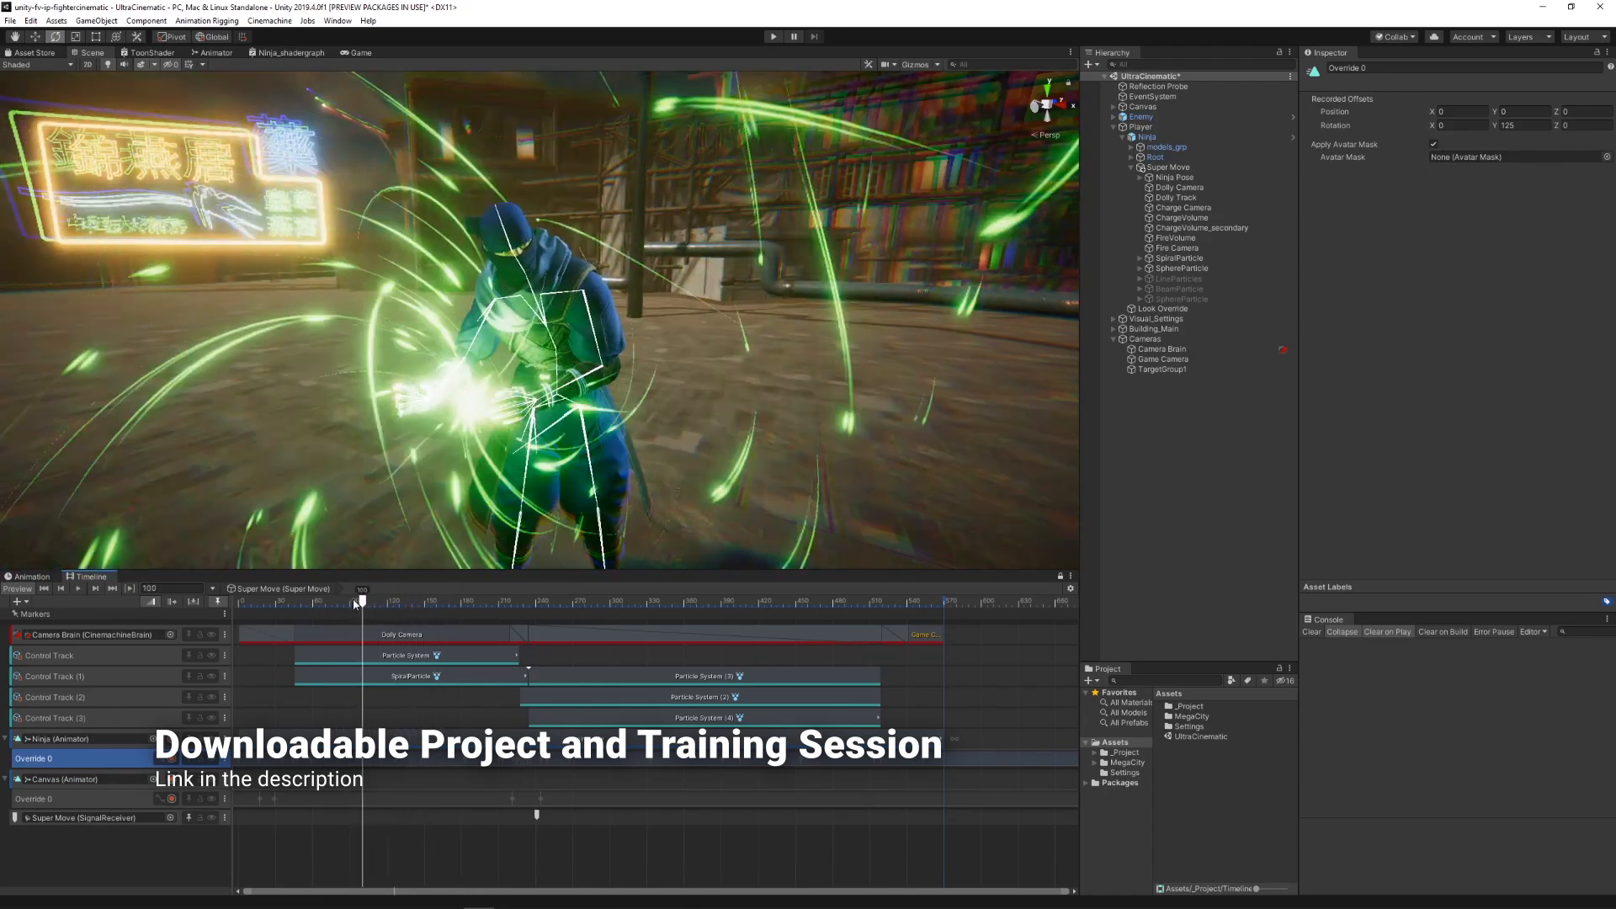
# - Preview the special attack, then select the Rig Override layer and NinjaRig_Staff's staff-arm target
pyautogui.moveTo(361, 598); pyautogui.dragTo(586, 597)
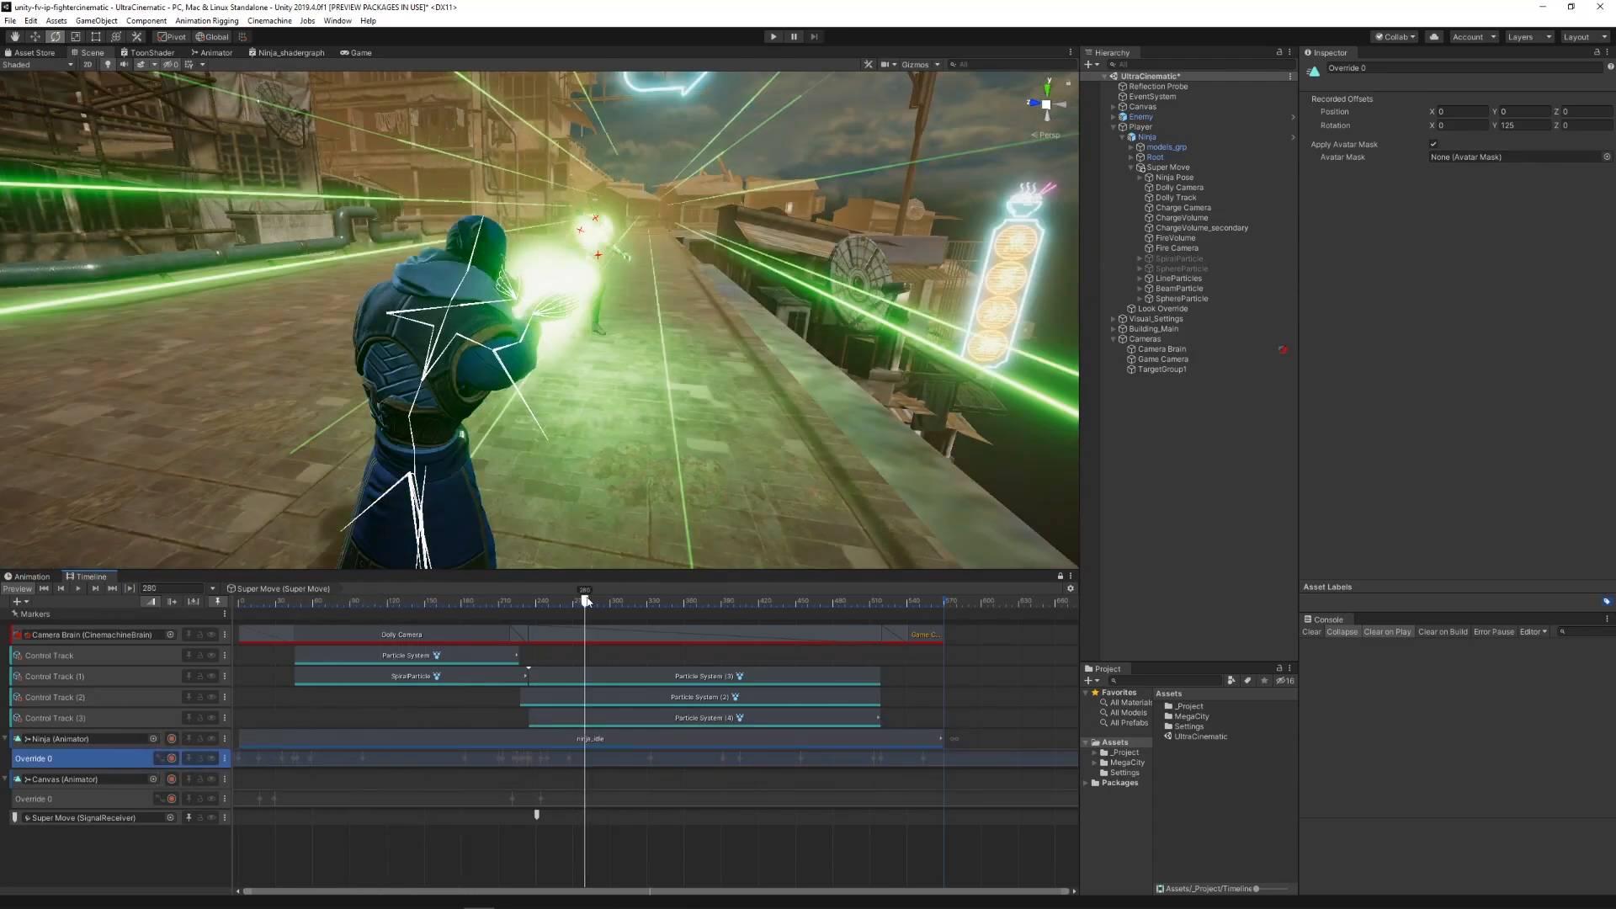
pyautogui.moveTo(586, 601); pyautogui.dragTo(577, 602)
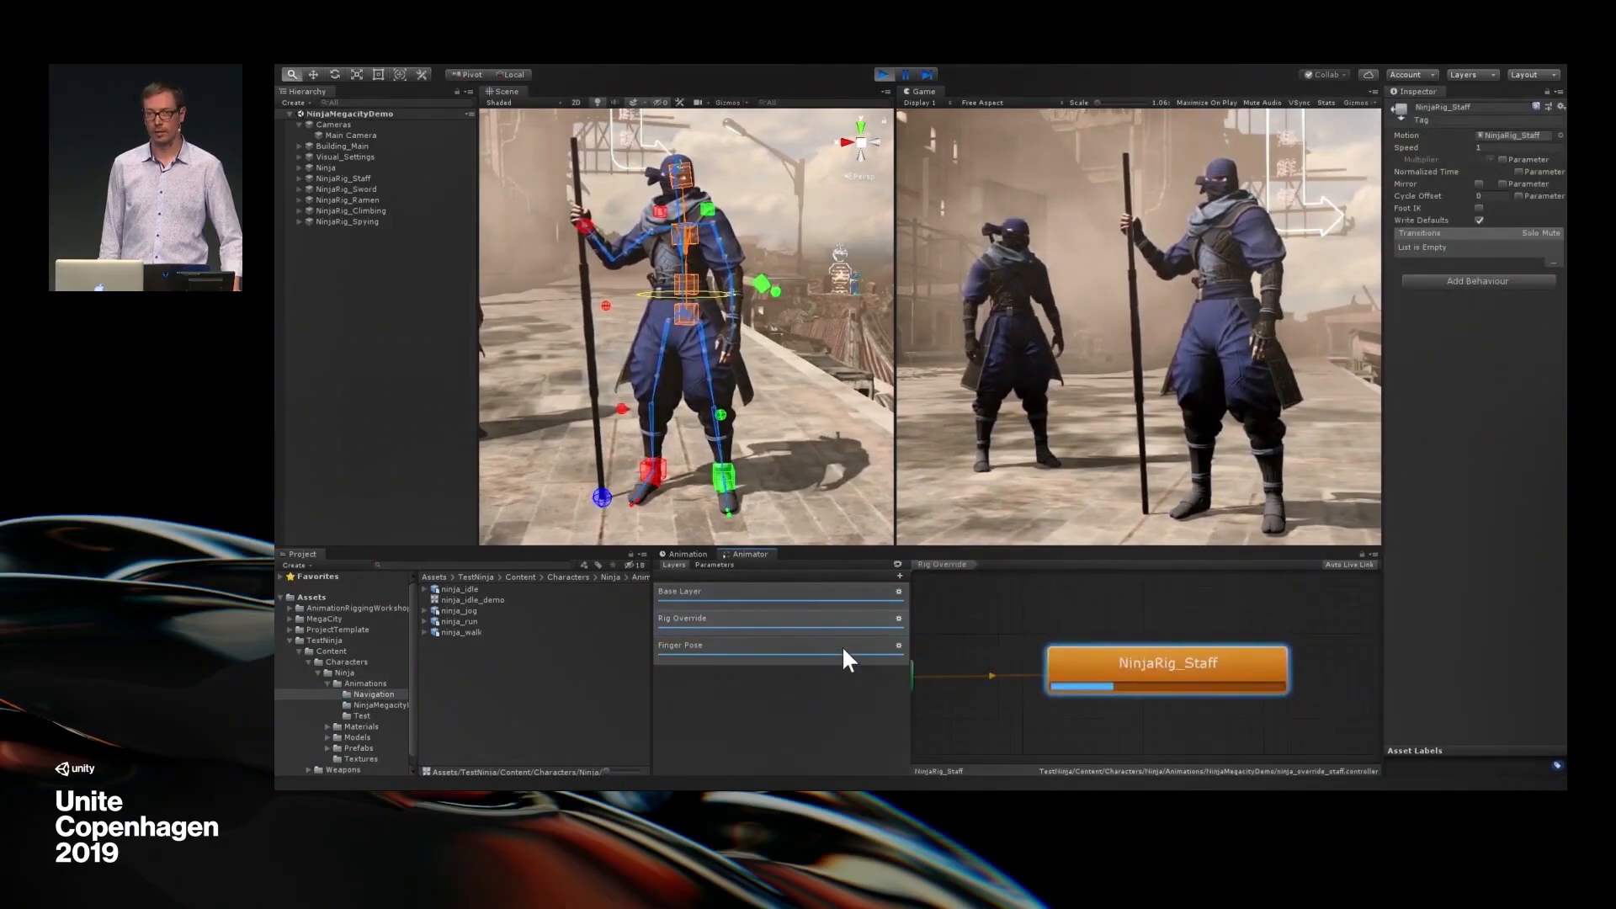
pyautogui.click(722, 617)
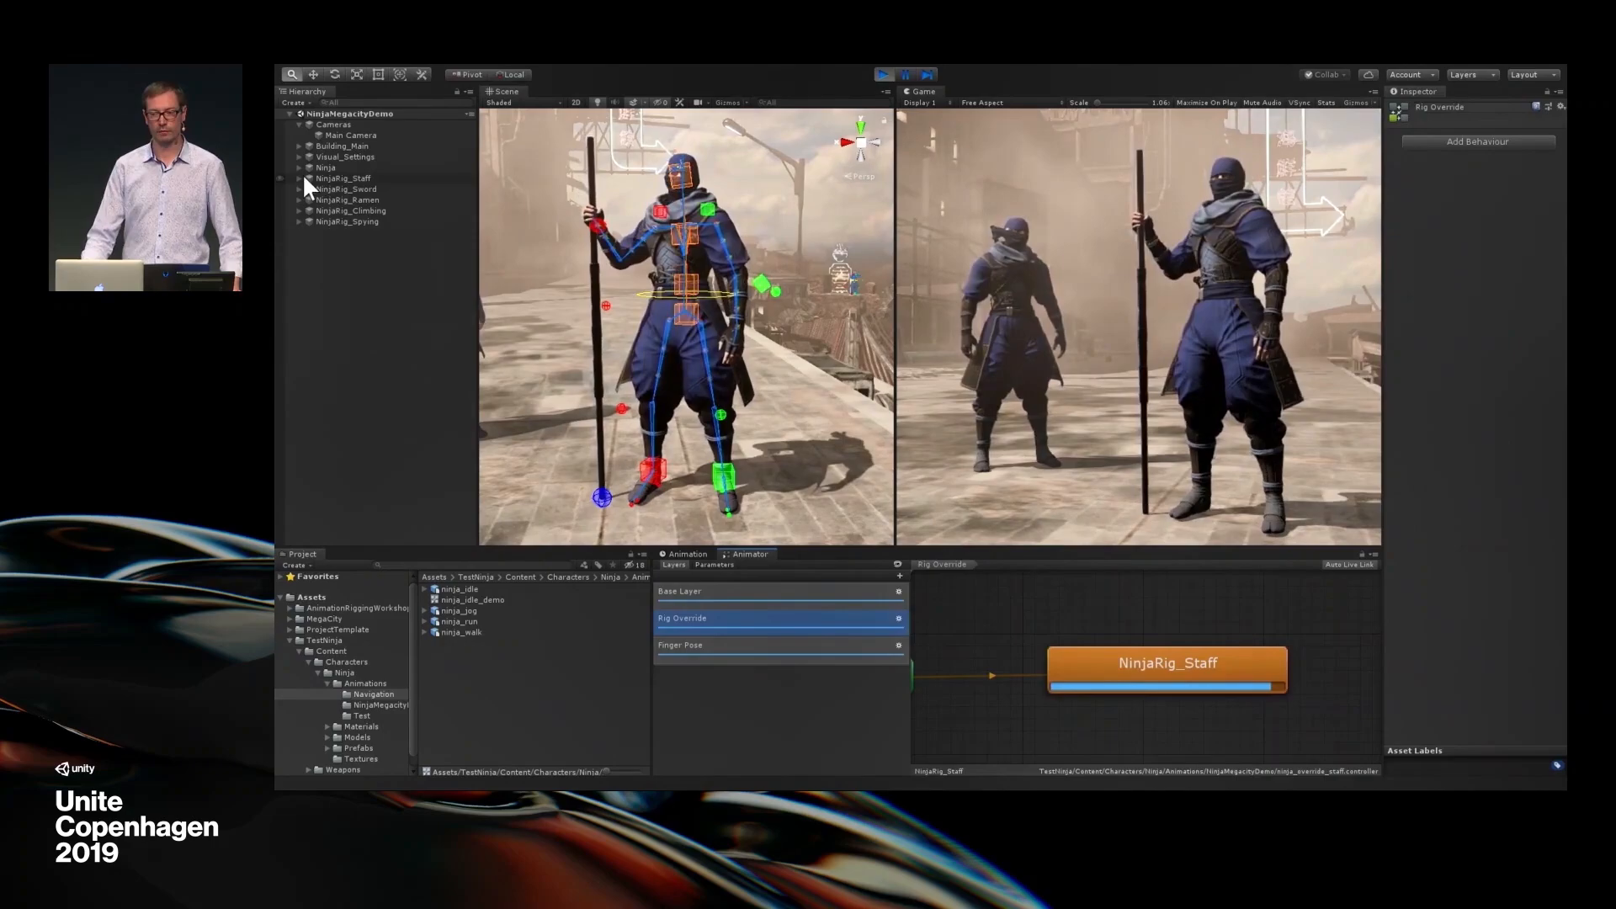
pyautogui.click(299, 178)
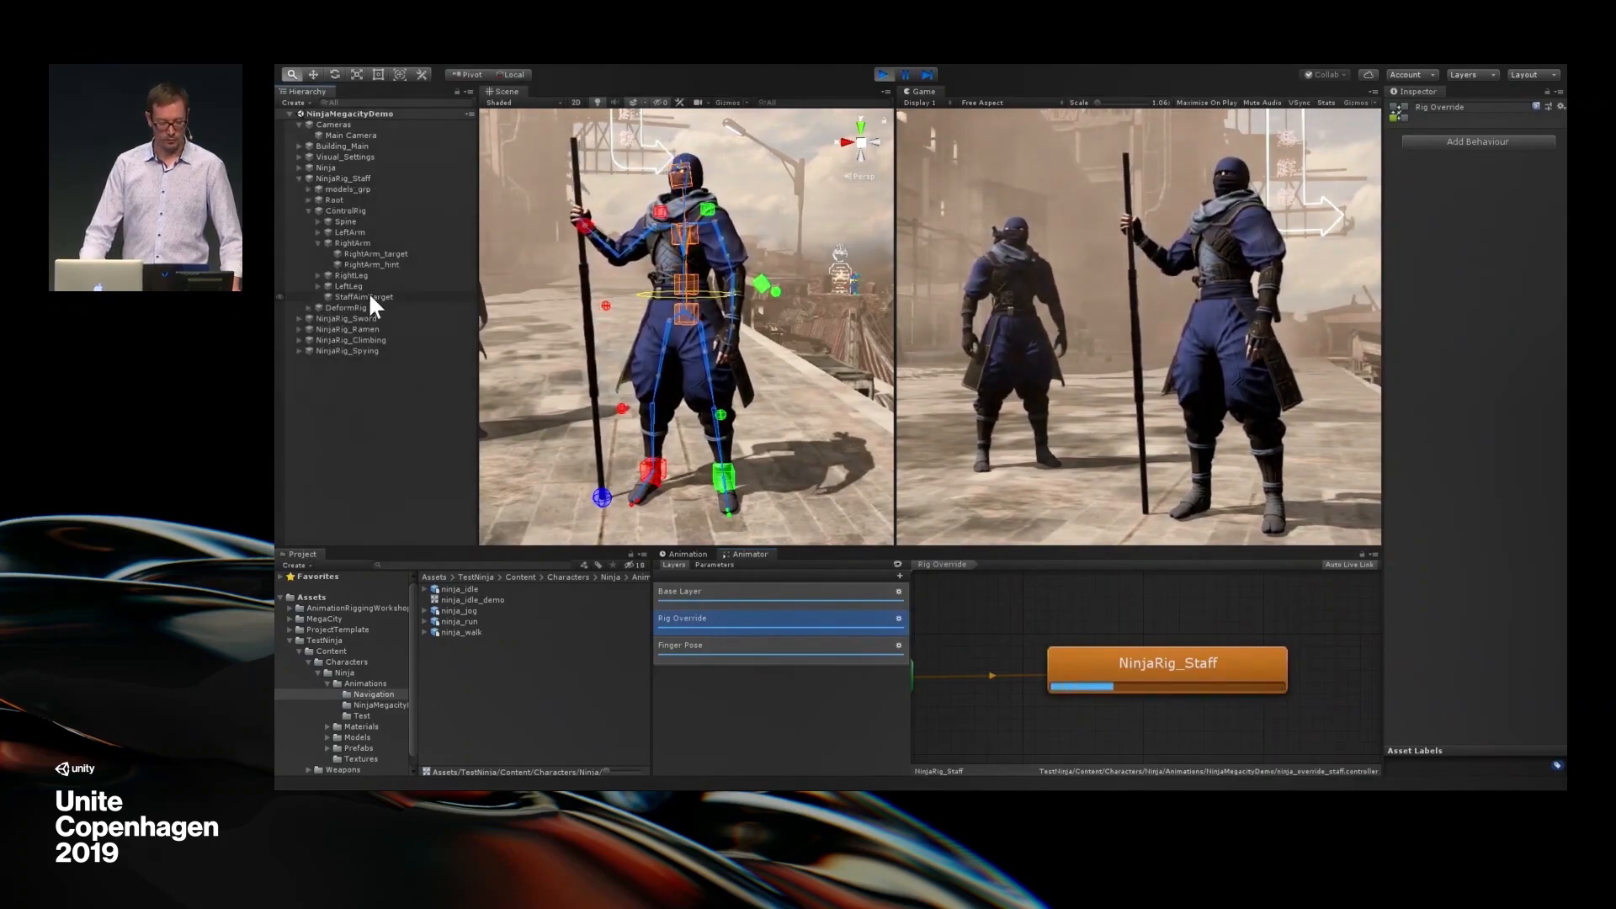
pyautogui.click(362, 297)
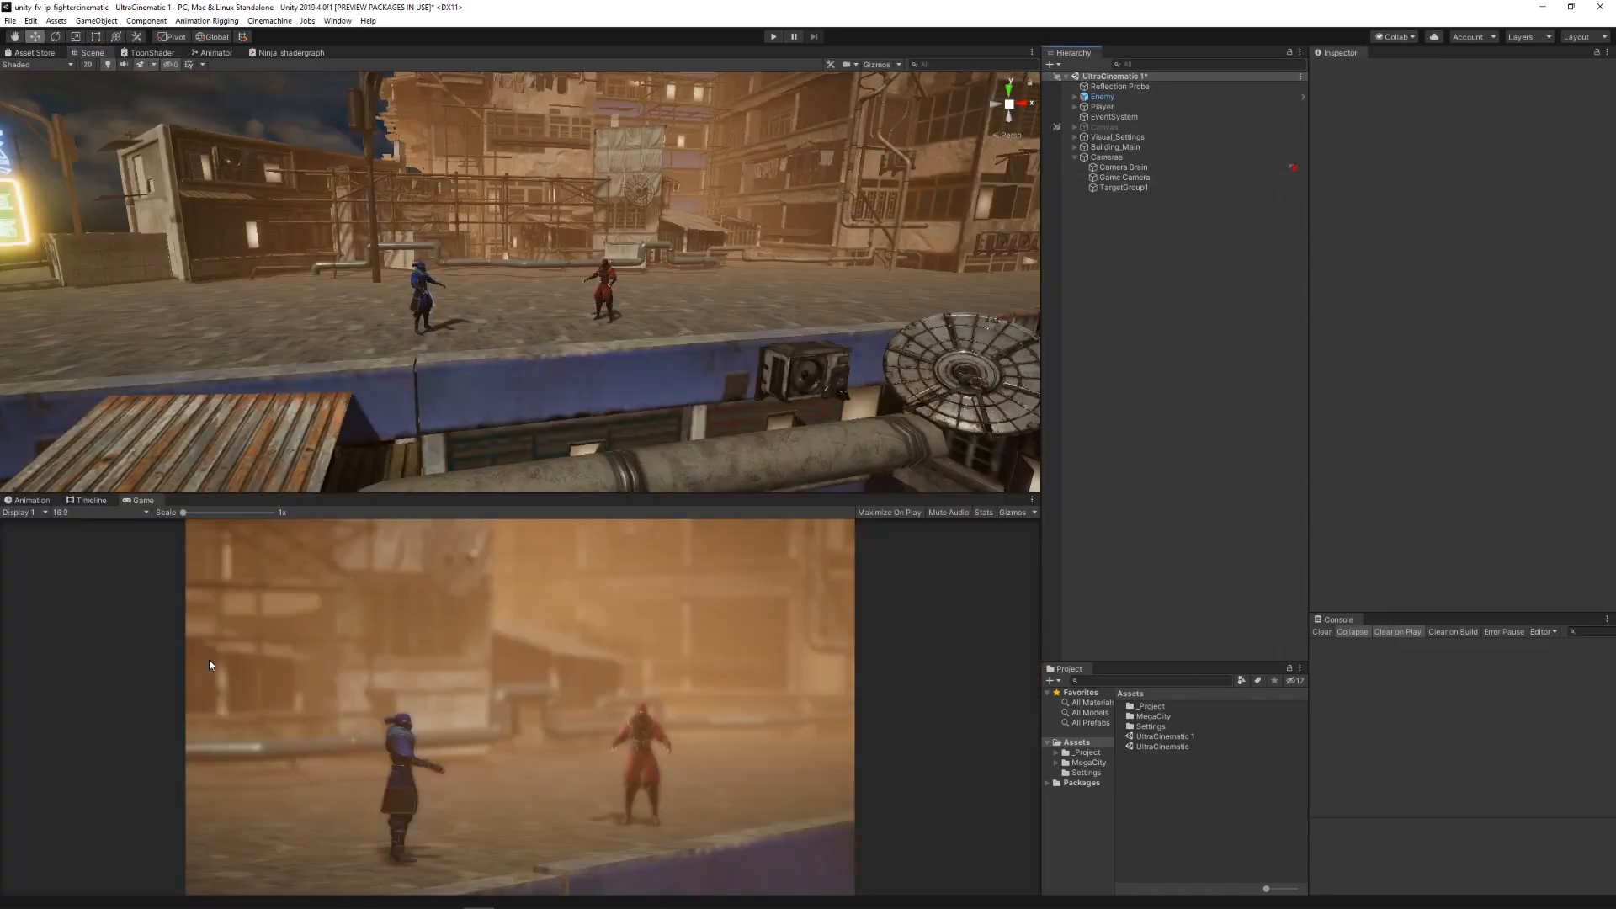
pyautogui.moveTo(1052, 331)
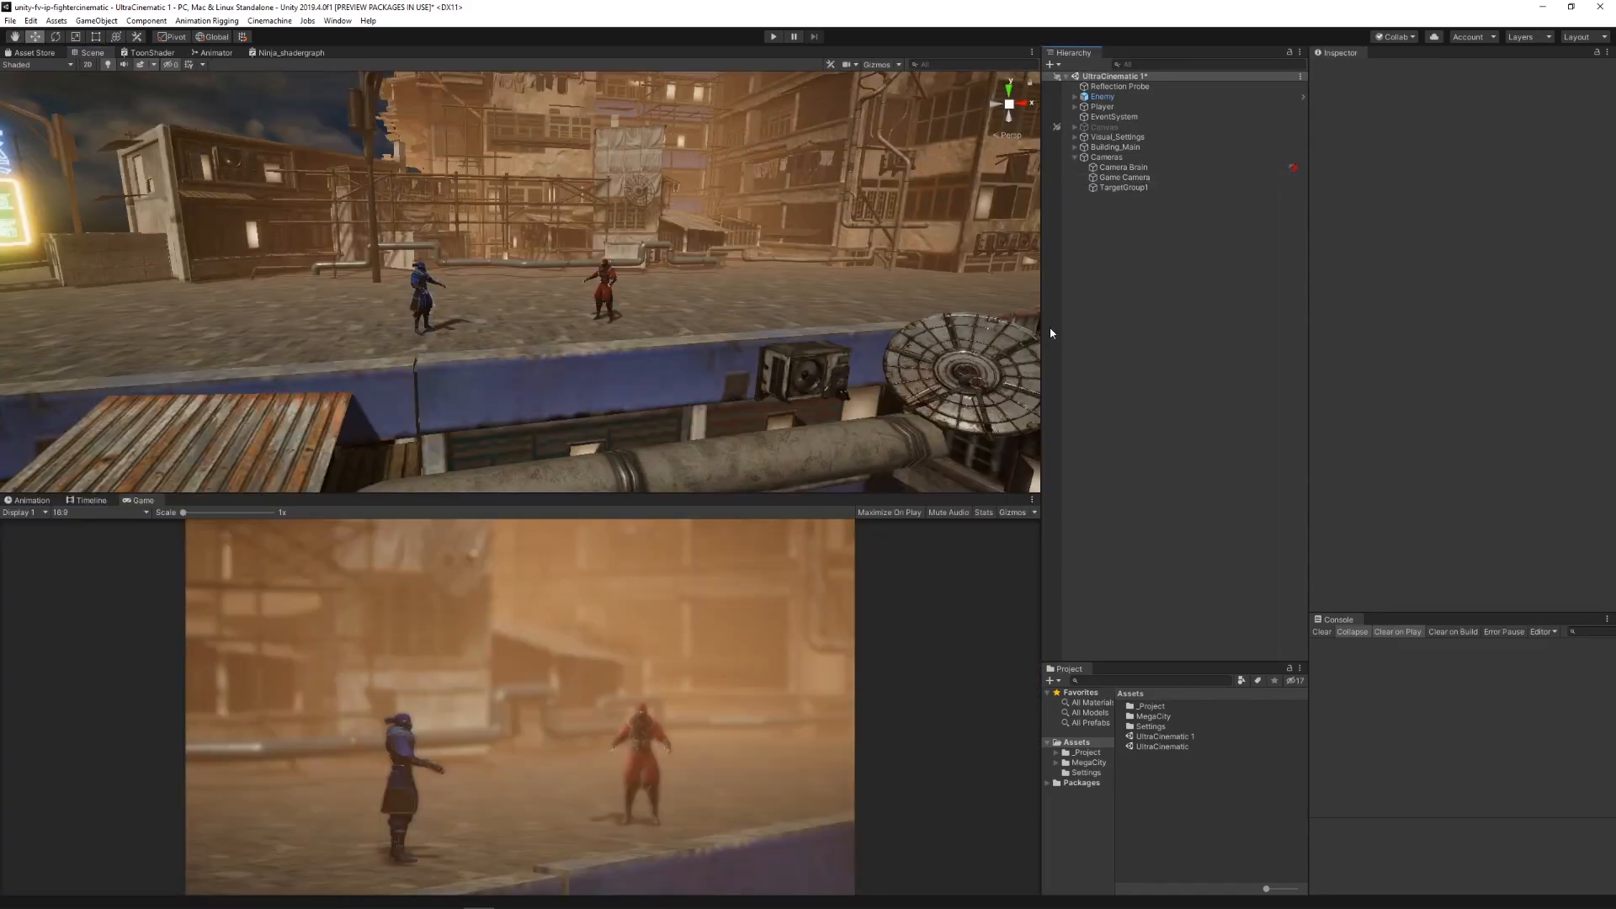
# - Aim Game Camera at TargetGroup1 with Group Composer and tune its Minimum FOV
pyautogui.click(1125, 176)
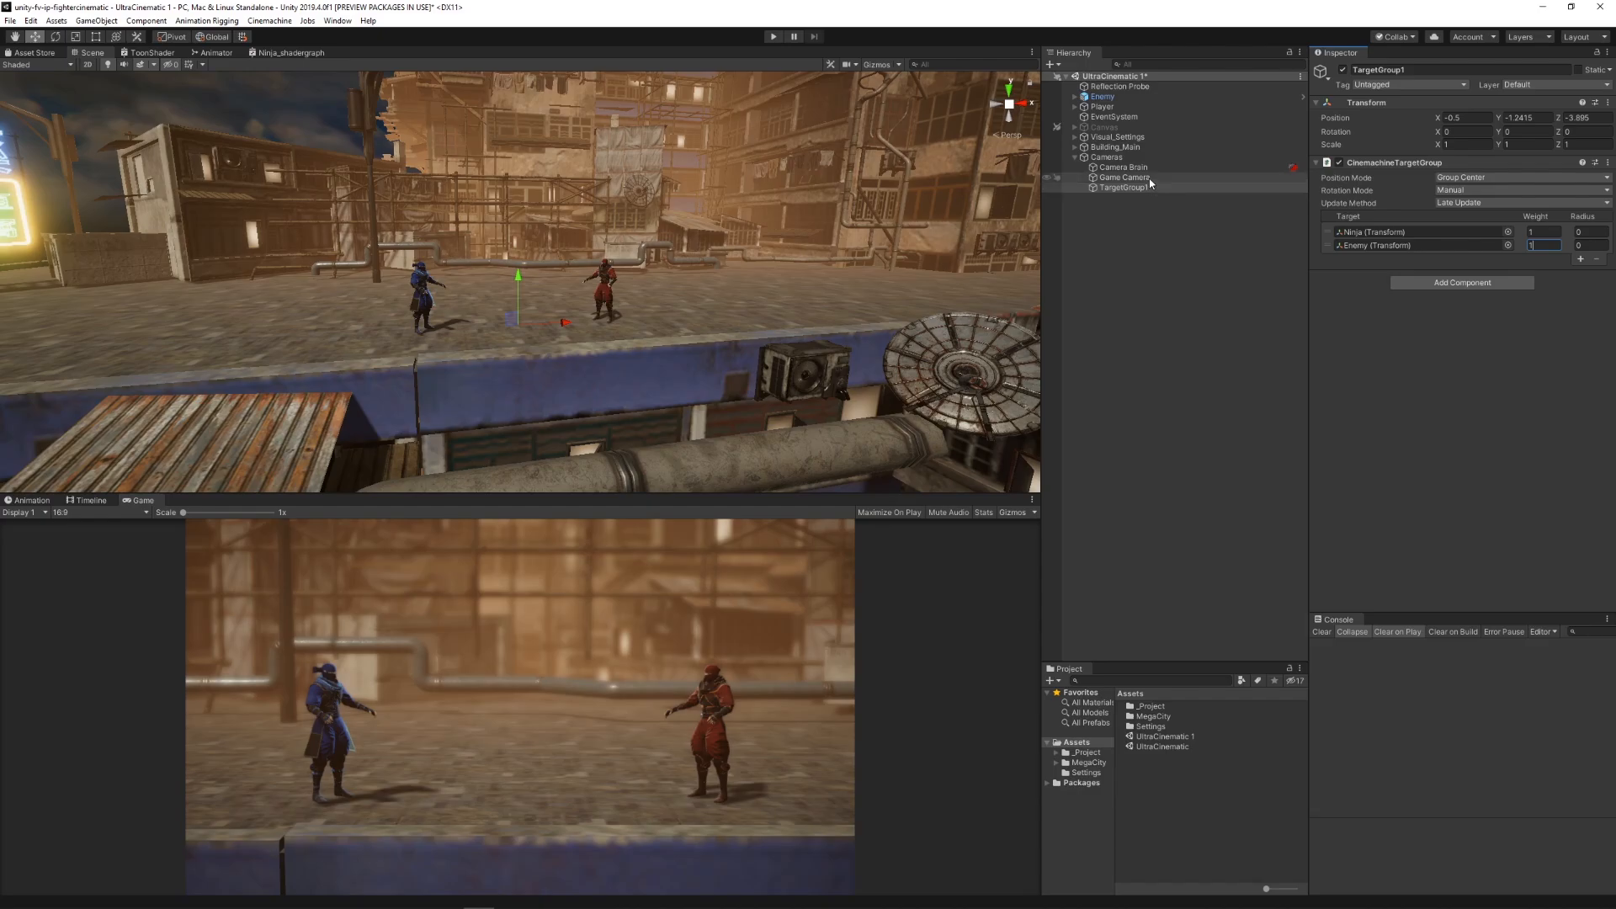
pyautogui.click(1484, 484)
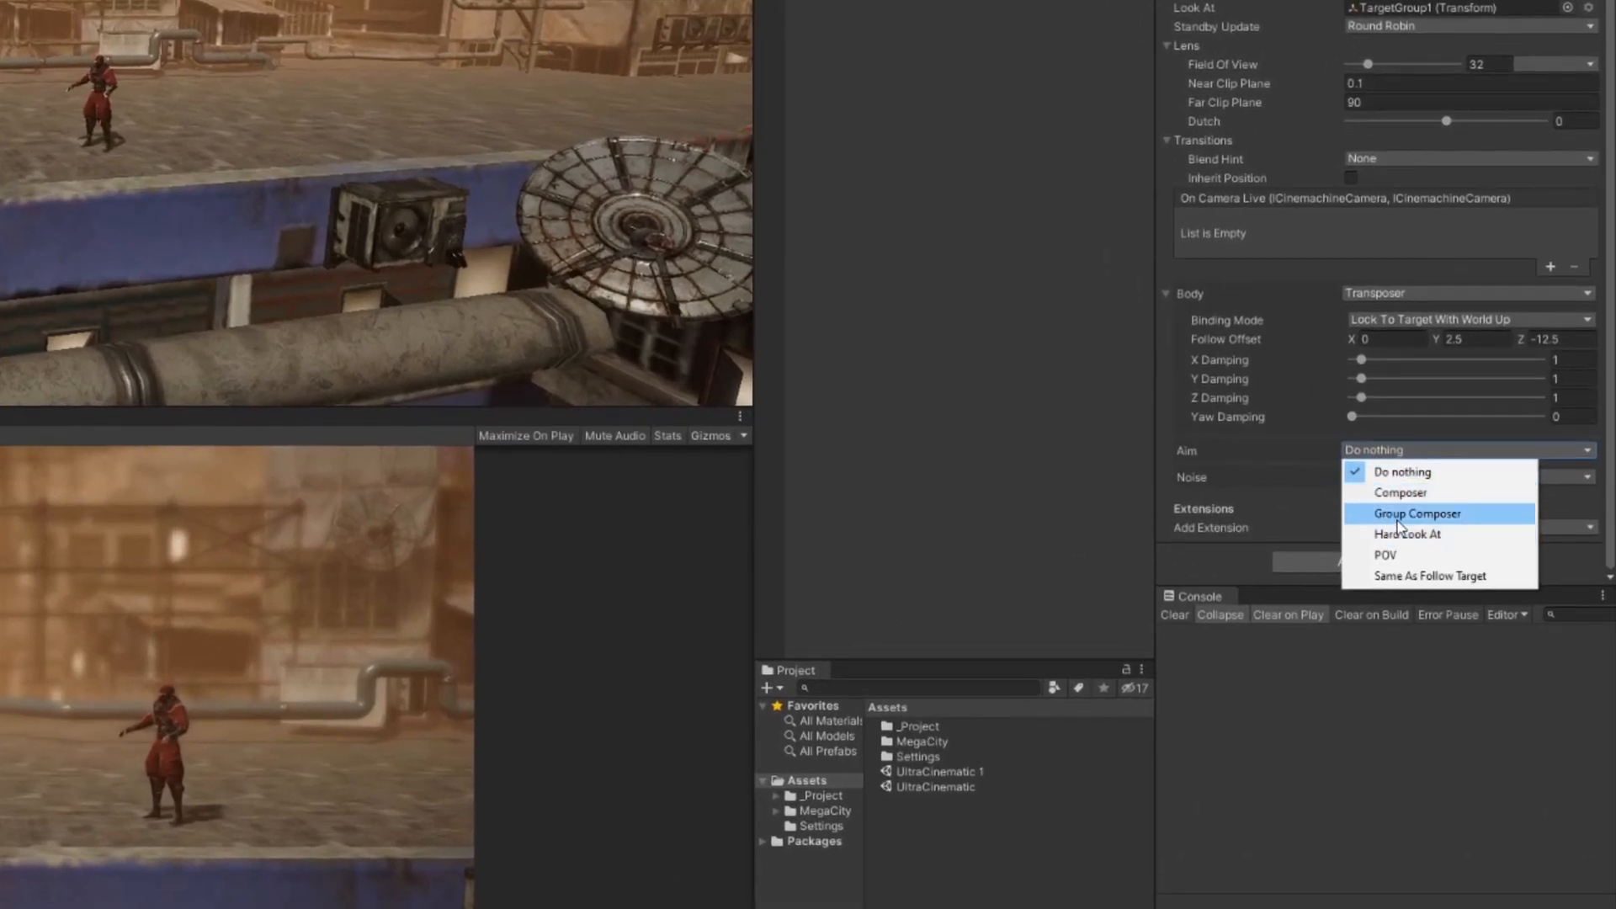
pyautogui.click(1416, 514)
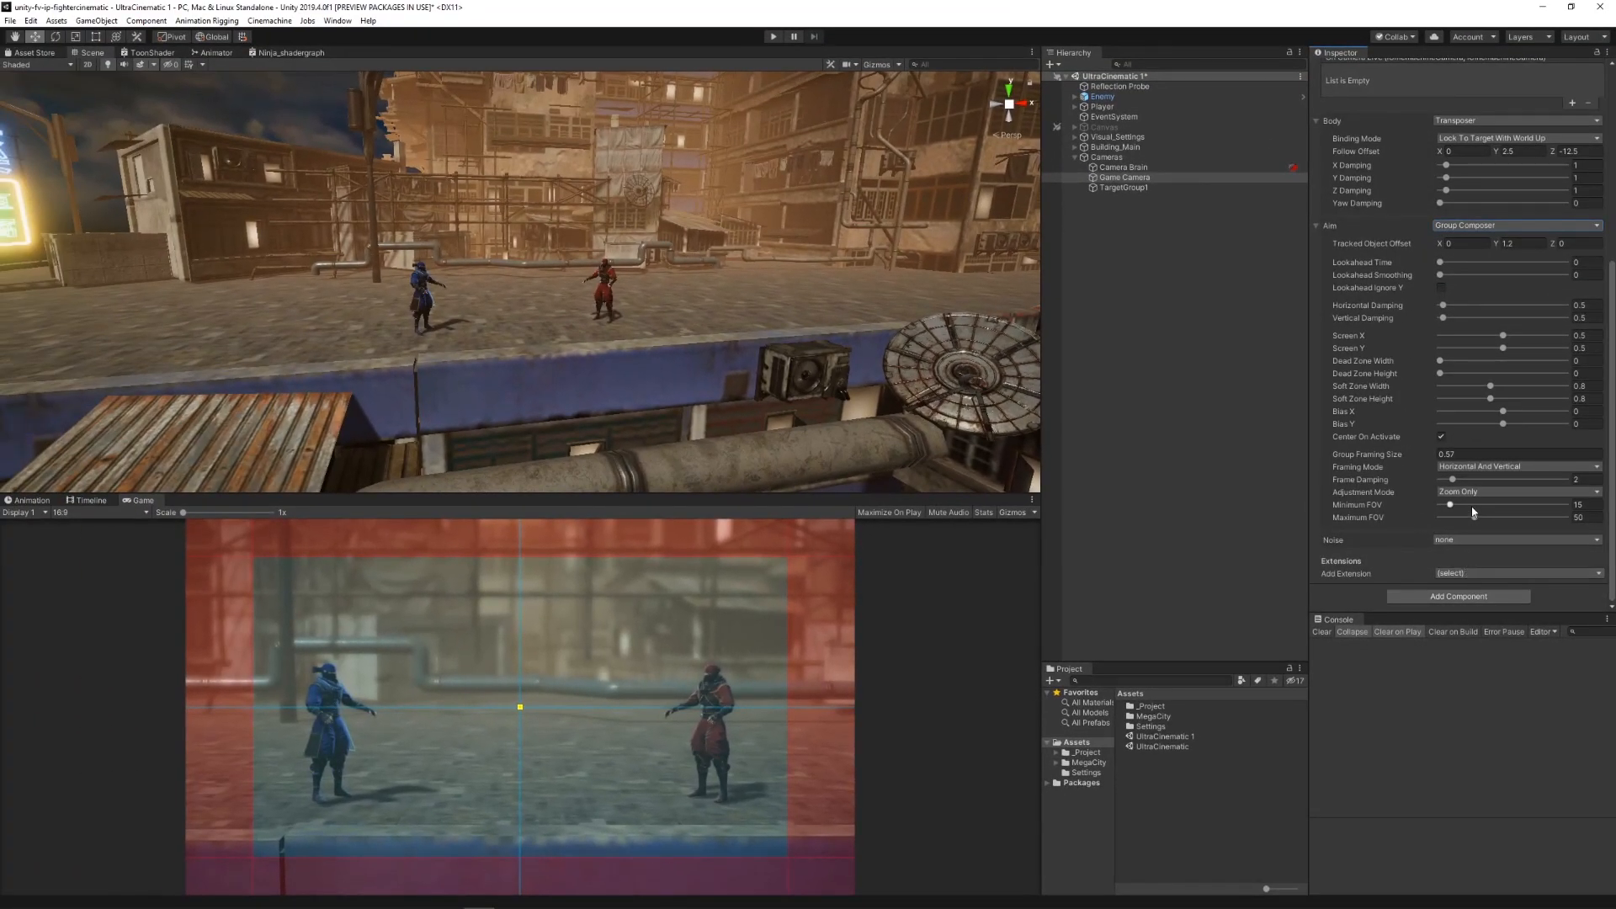
pyautogui.moveTo(1451, 505); pyautogui.dragTo(1460, 505)
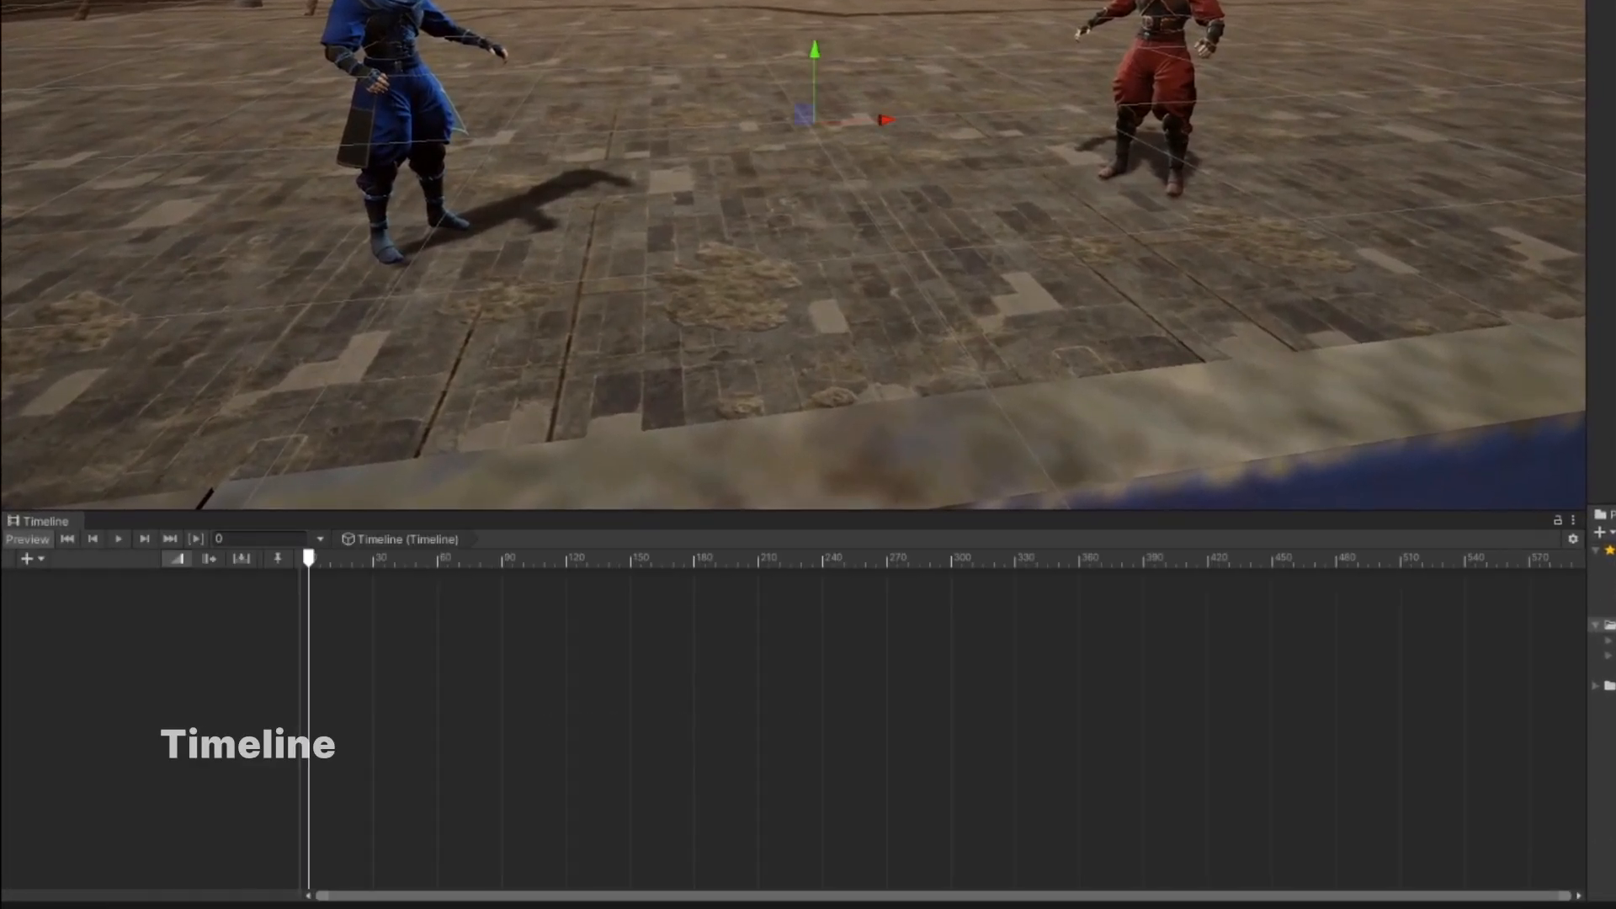
# - Add a Cinemachine Track with two overlapping shot clips and preview their blend
pyautogui.moveTo(309, 556); pyautogui.dragTo(901, 556)
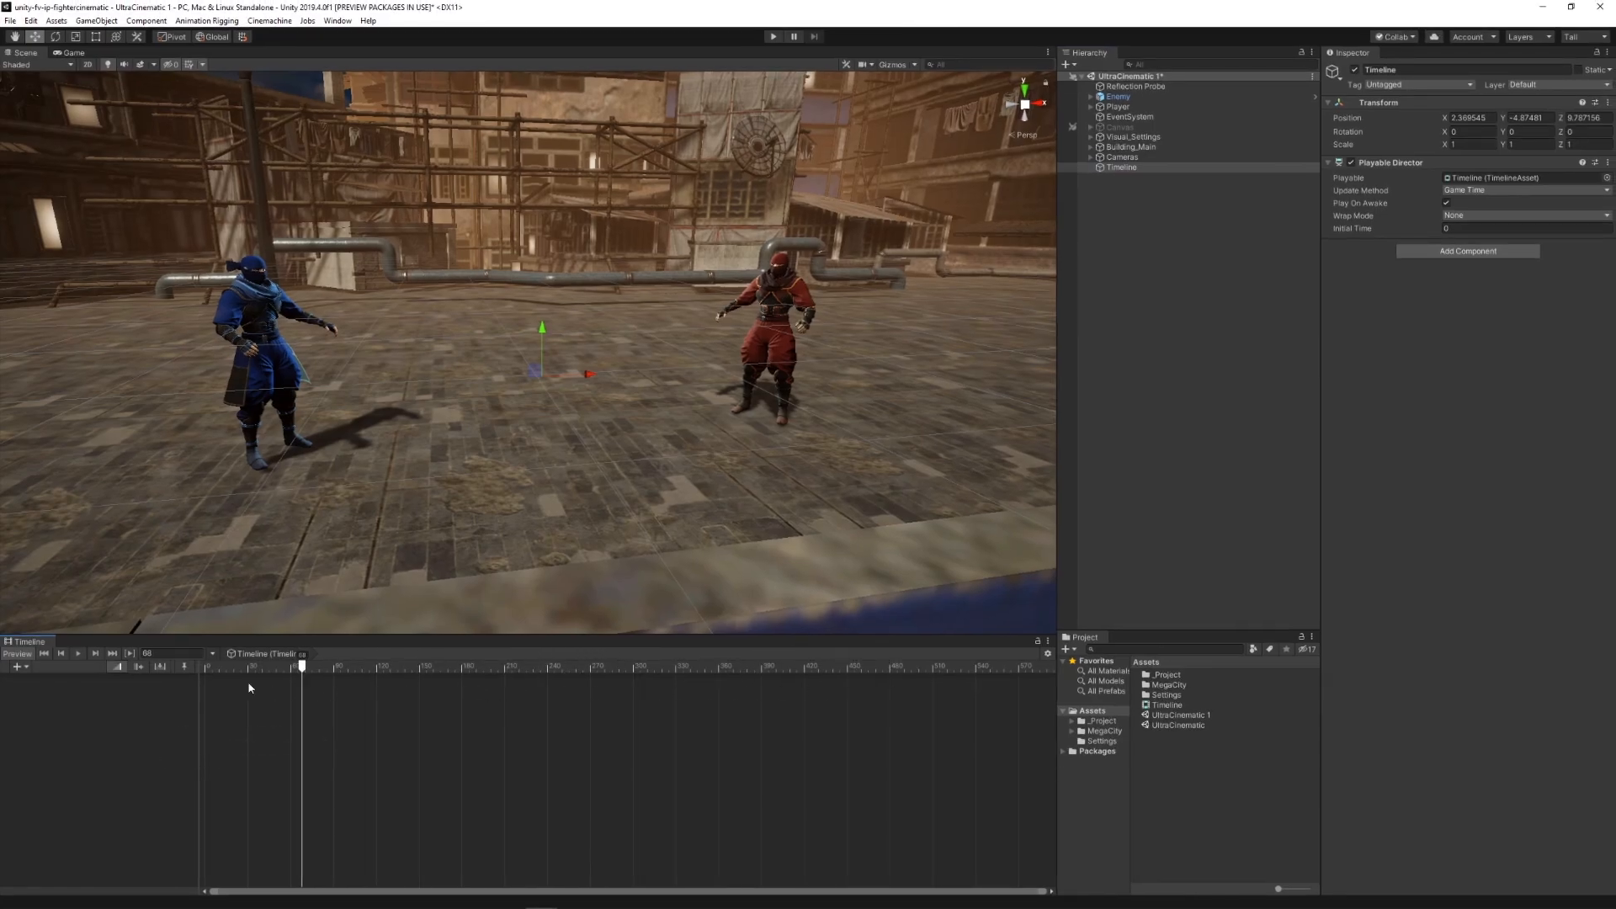
pyautogui.click(70, 52)
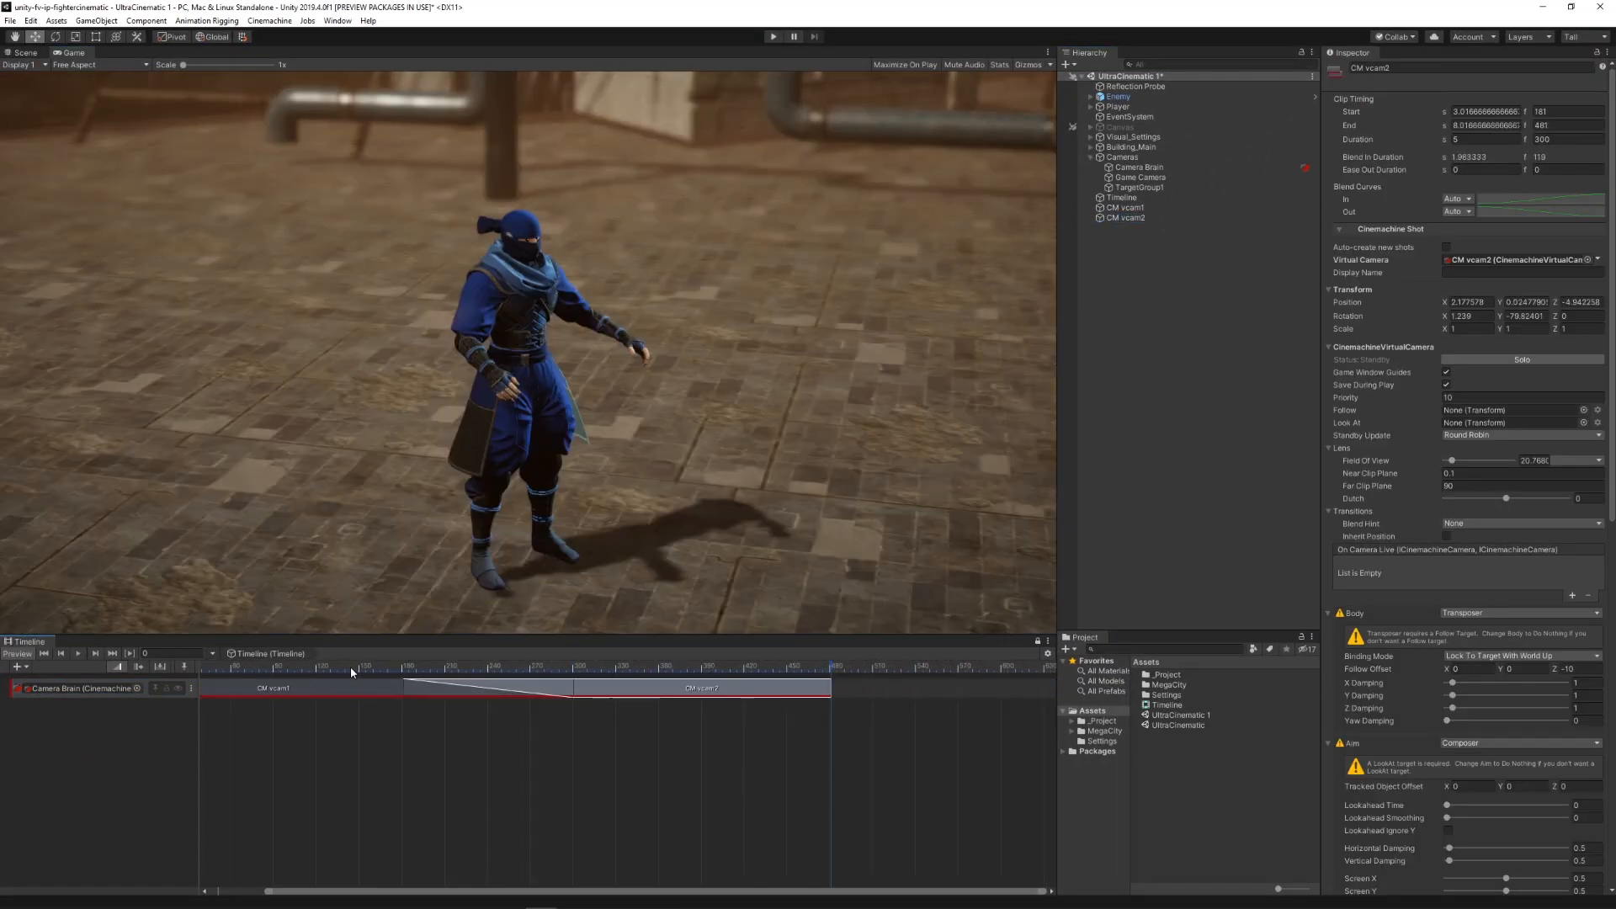
pyautogui.moveTo(361, 667); pyautogui.dragTo(490, 666)
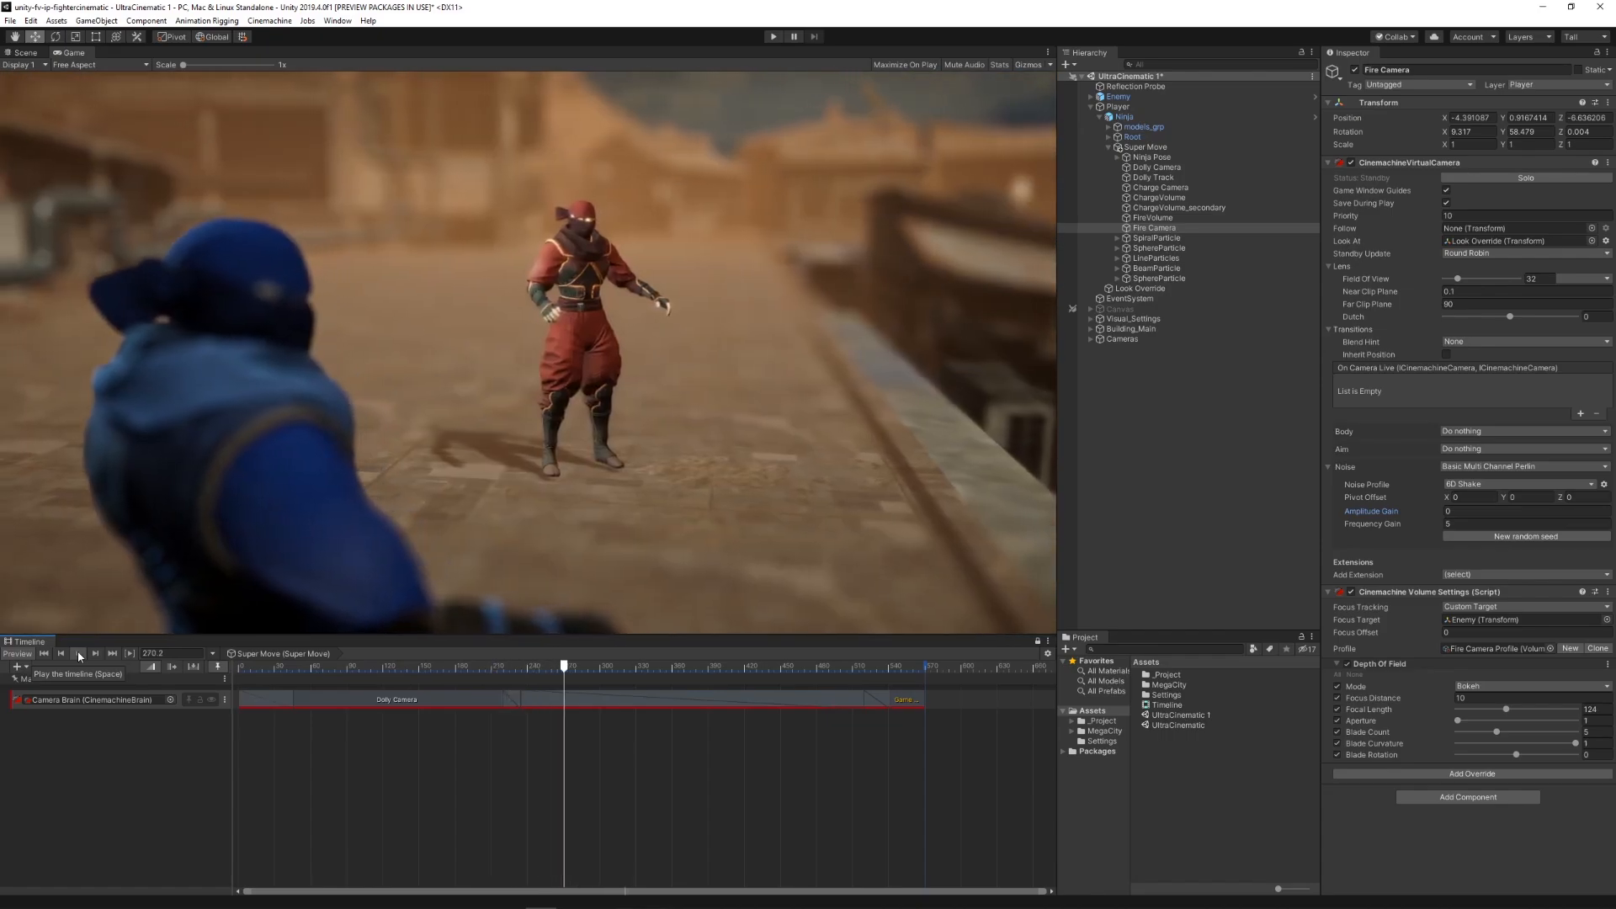
# - Play Super Move, then reposition the right-hand IK target and select the left-hand target
pyautogui.click(78, 653)
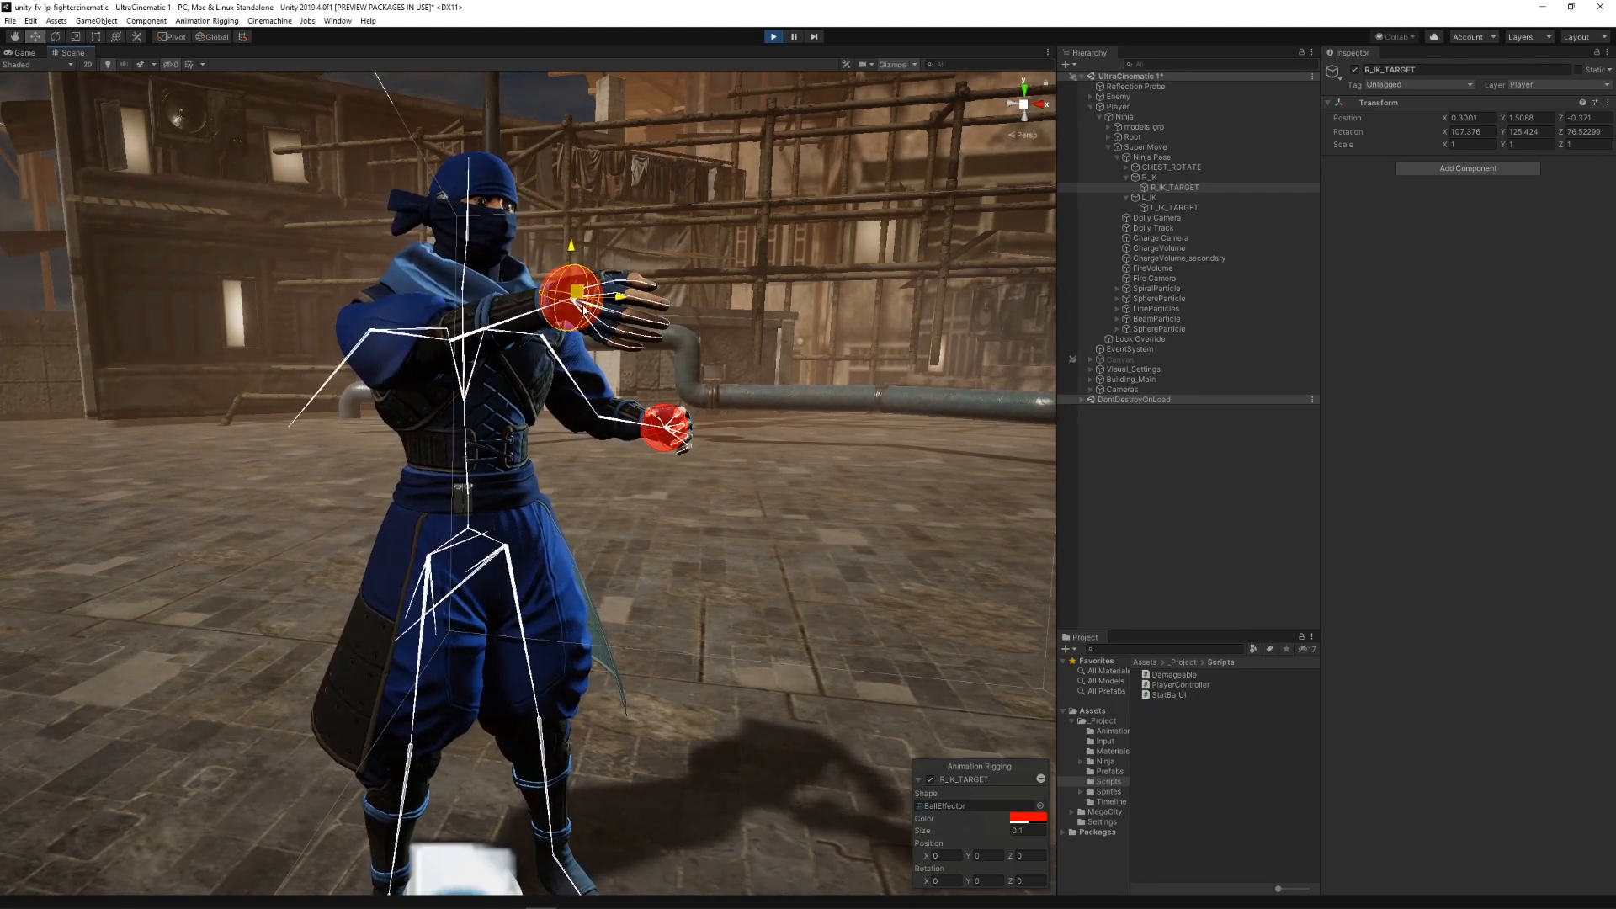
pyautogui.moveTo(572, 294); pyautogui.dragTo(382, 495)
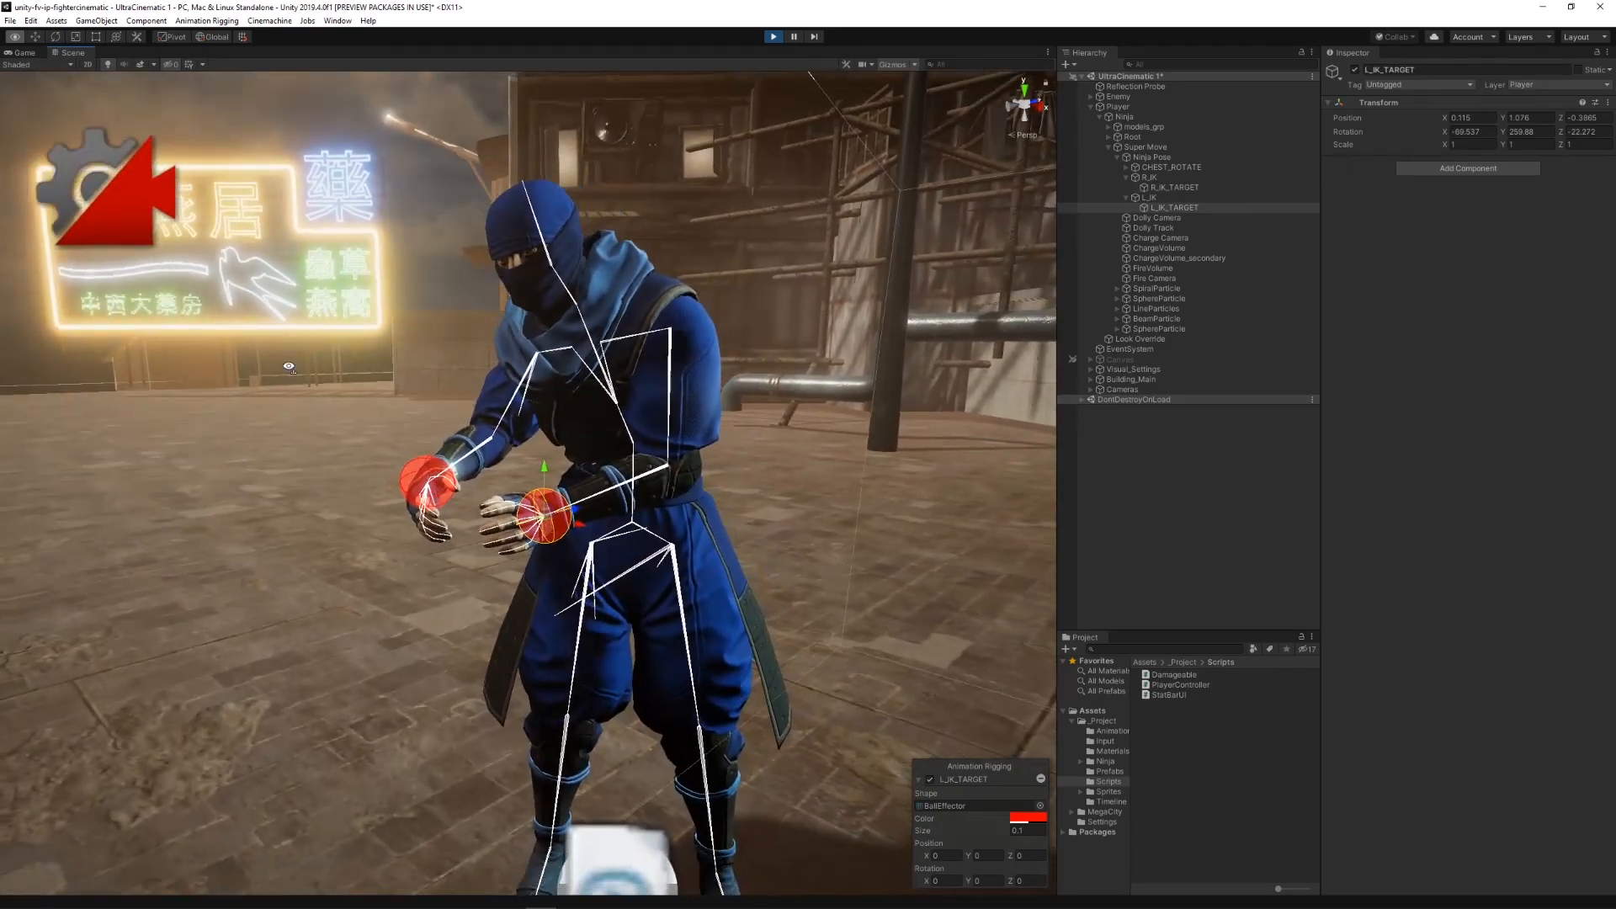
pyautogui.click(1148, 164)
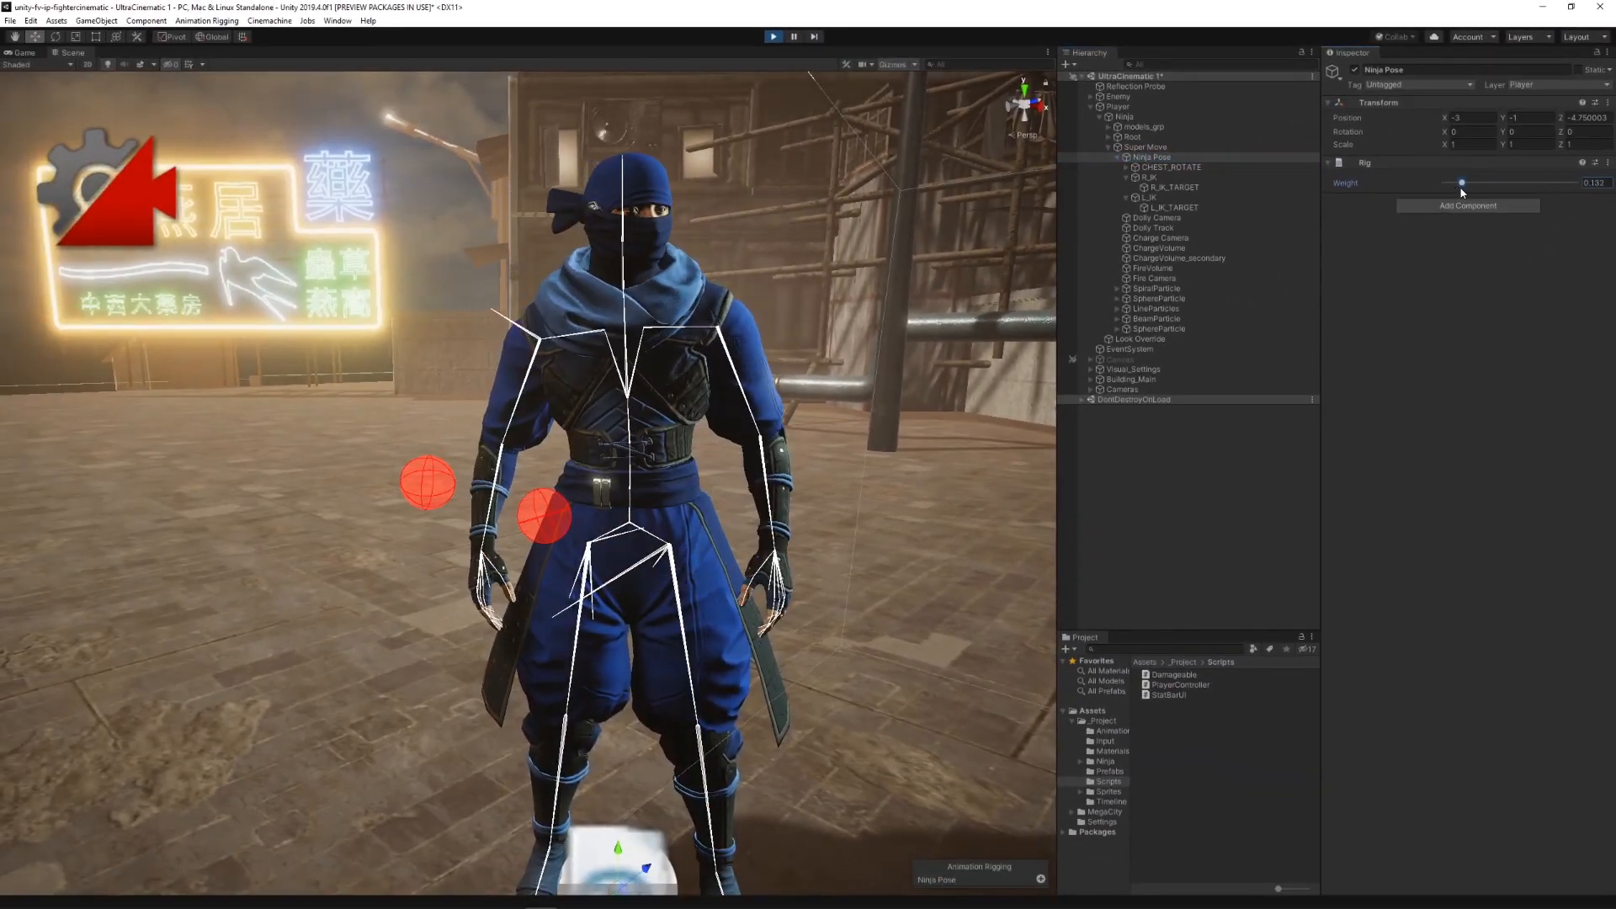
# - Raise the Ninja Pose rig weight to full and bring up the Super Move timeline
pyautogui.moveTo(1461, 182); pyautogui.dragTo(1548, 183)
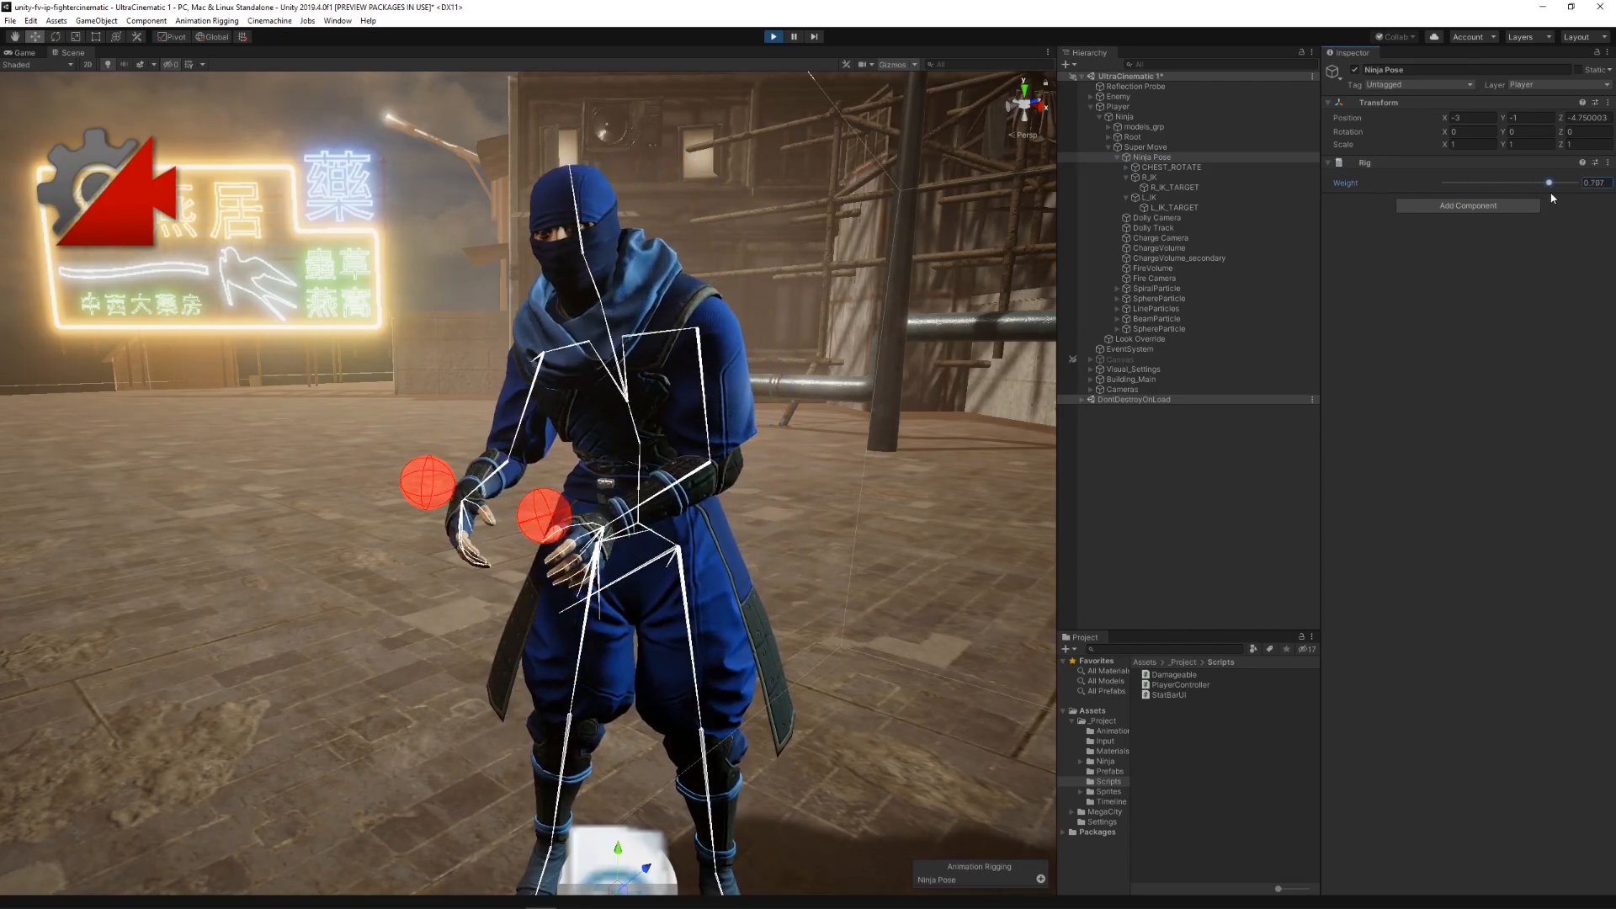
pyautogui.moveTo(1546, 182); pyautogui.dragTo(1587, 182)
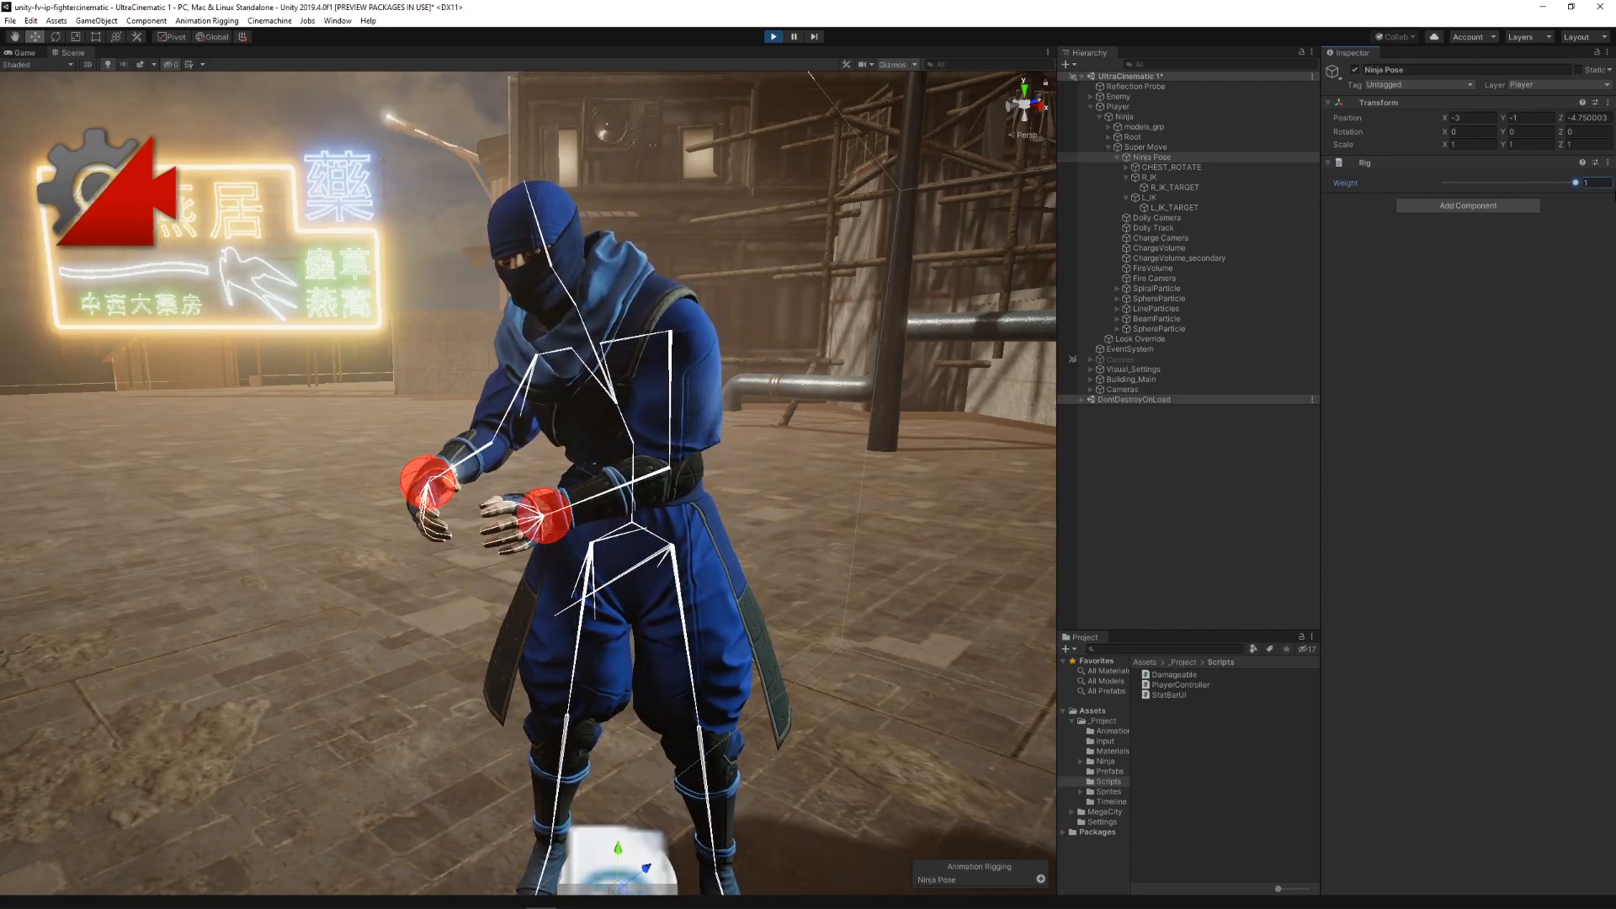
pyautogui.click(772, 36)
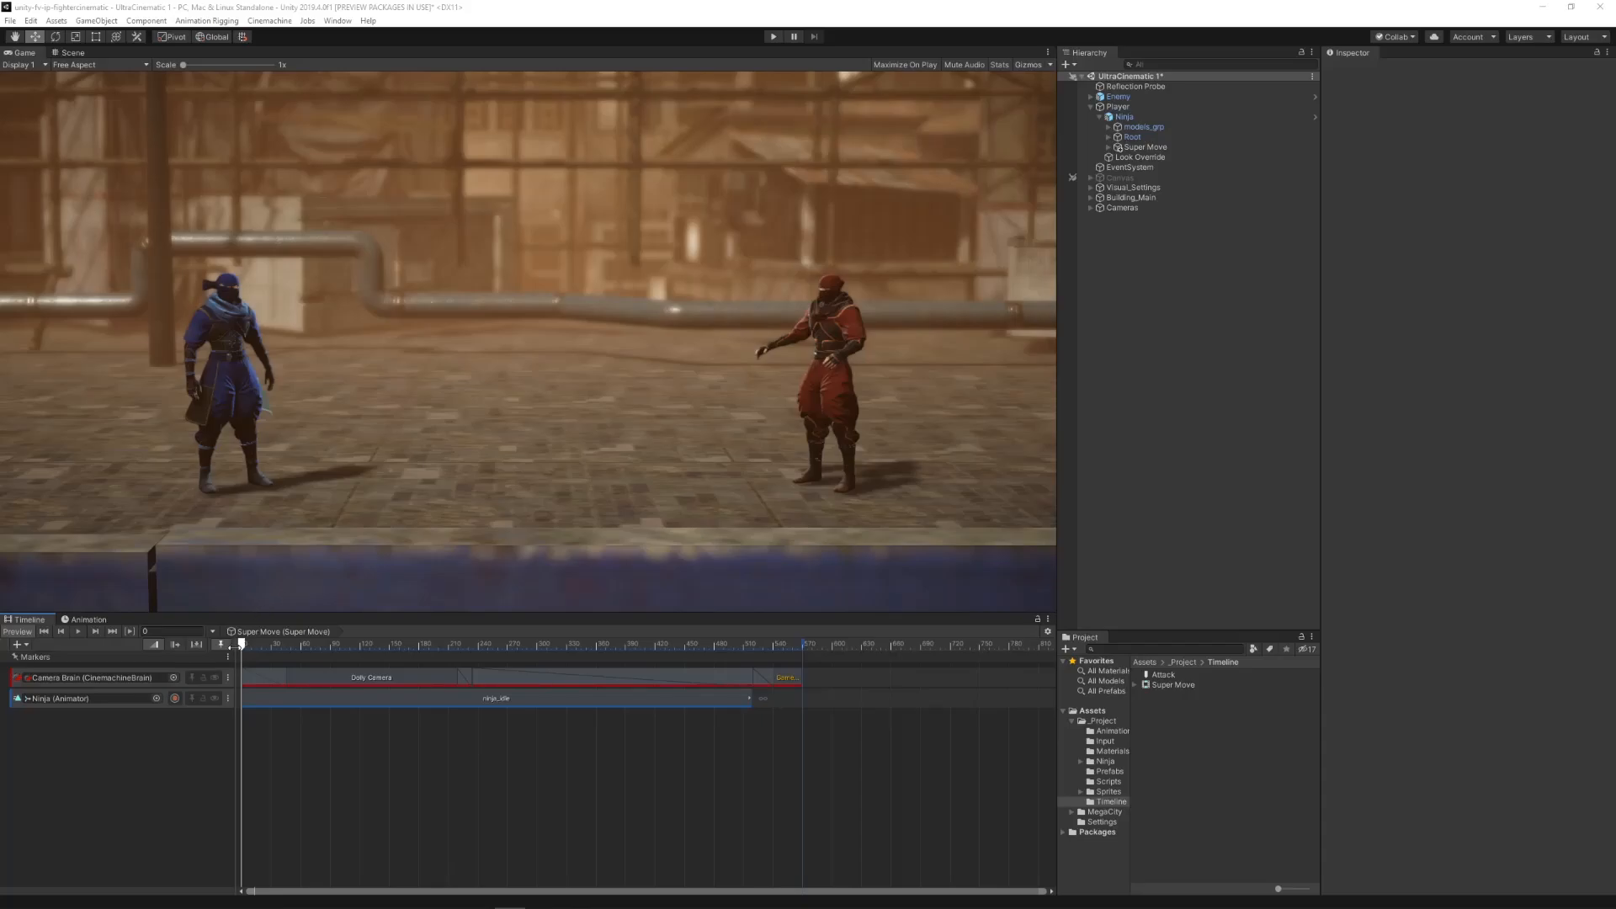
# - Add an override track to the Ninja Animator and preview its Rig Weight keyframes
pyautogui.moveTo(242, 642); pyautogui.dragTo(354, 642)
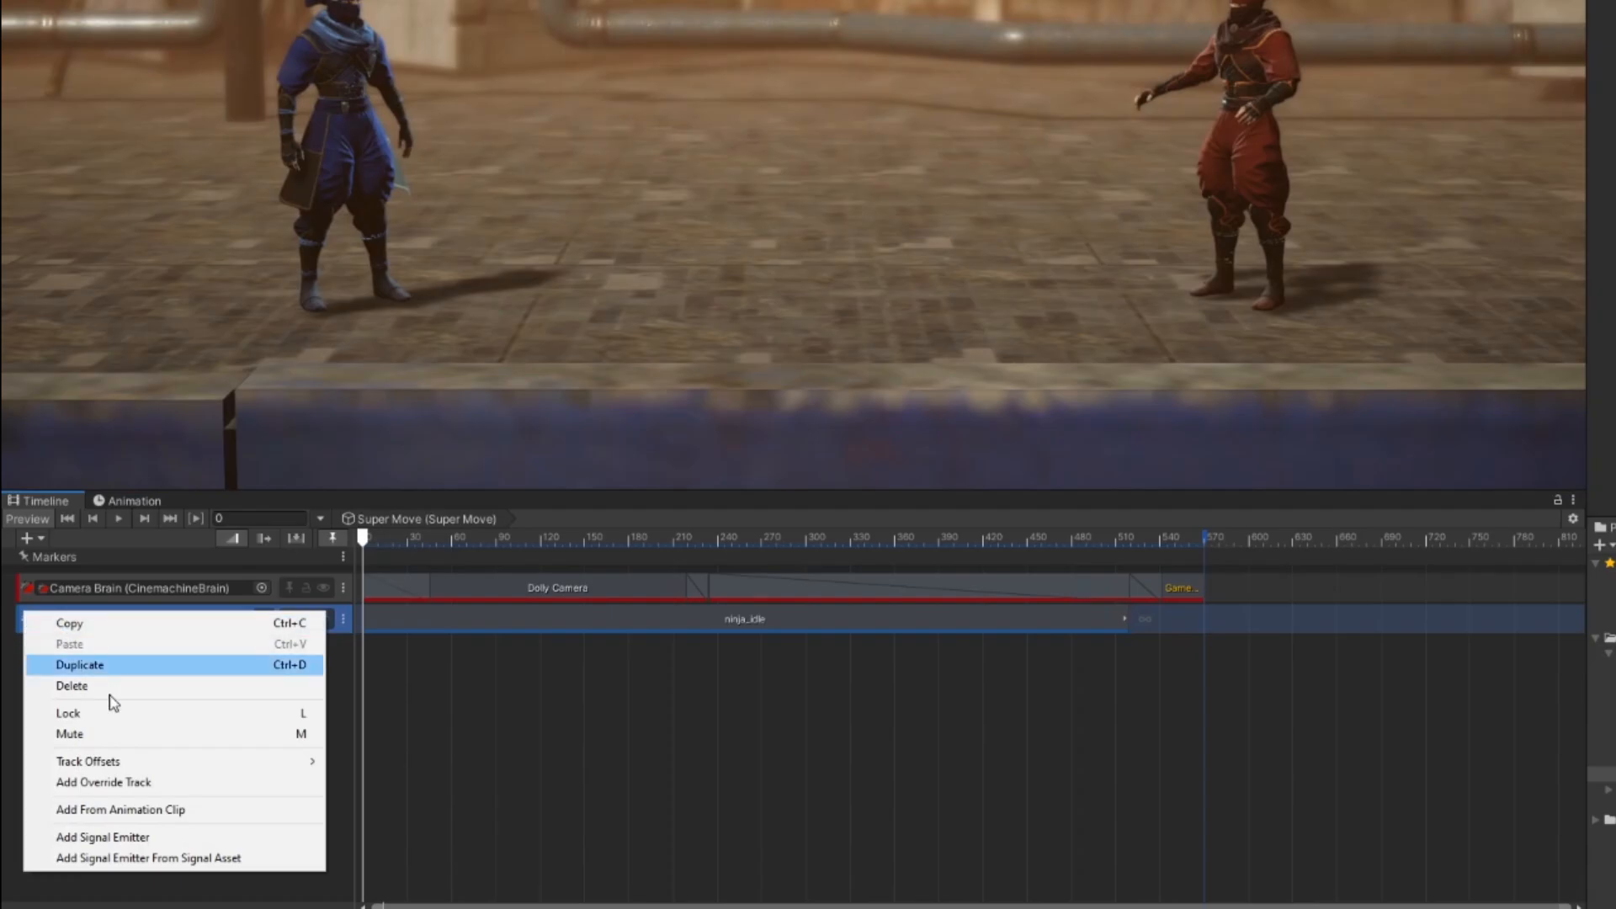
pyautogui.moveTo(137, 789)
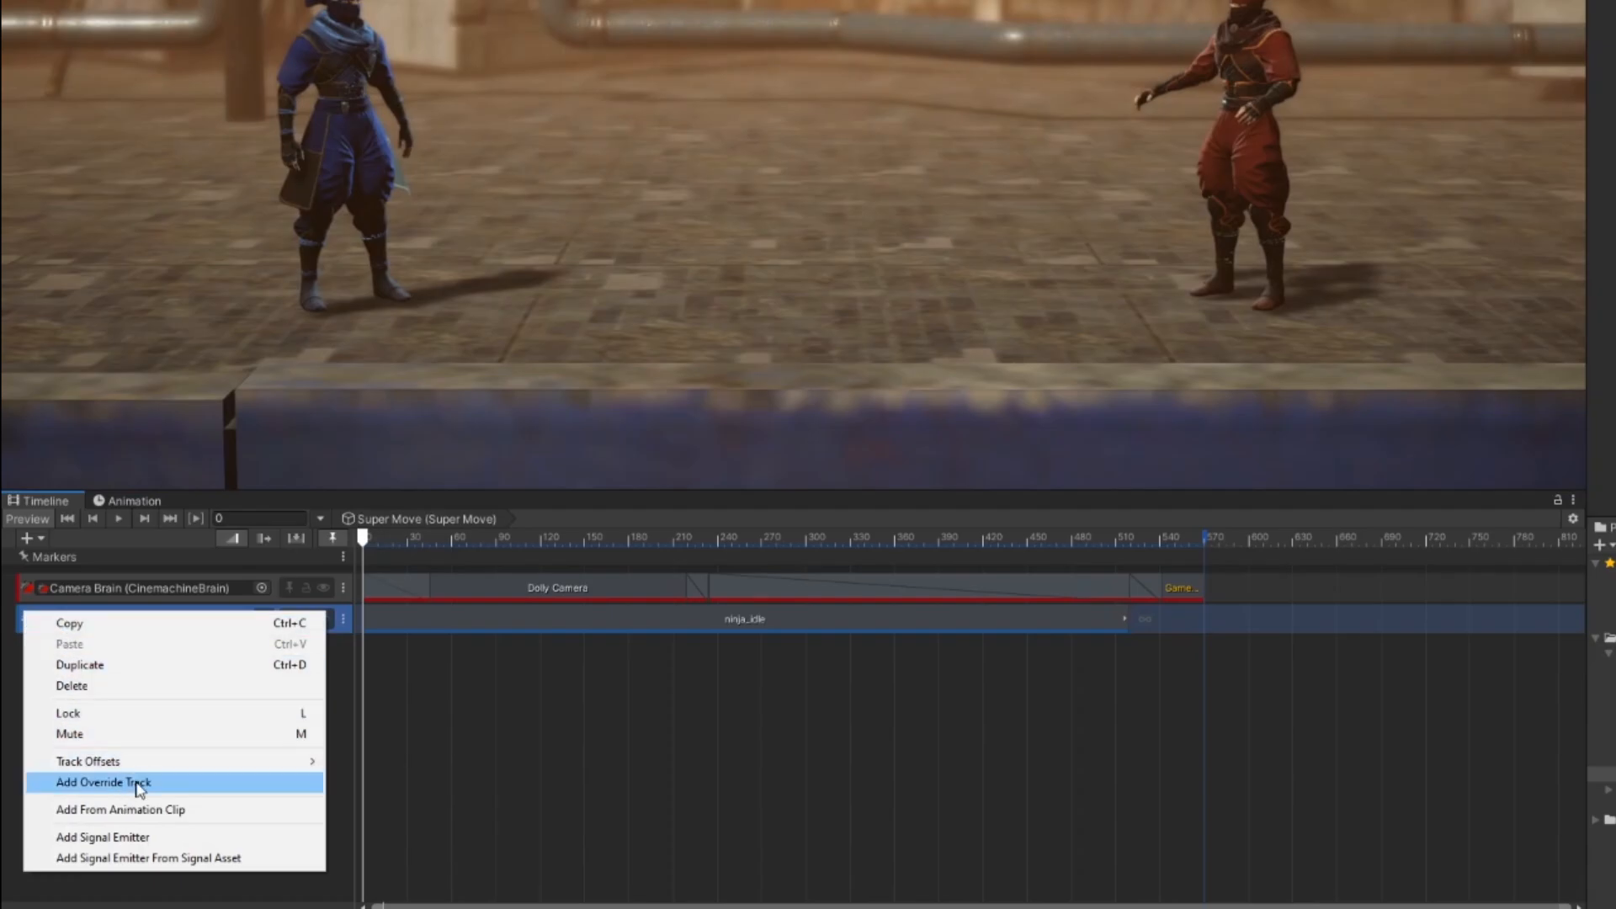
pyautogui.click(103, 782)
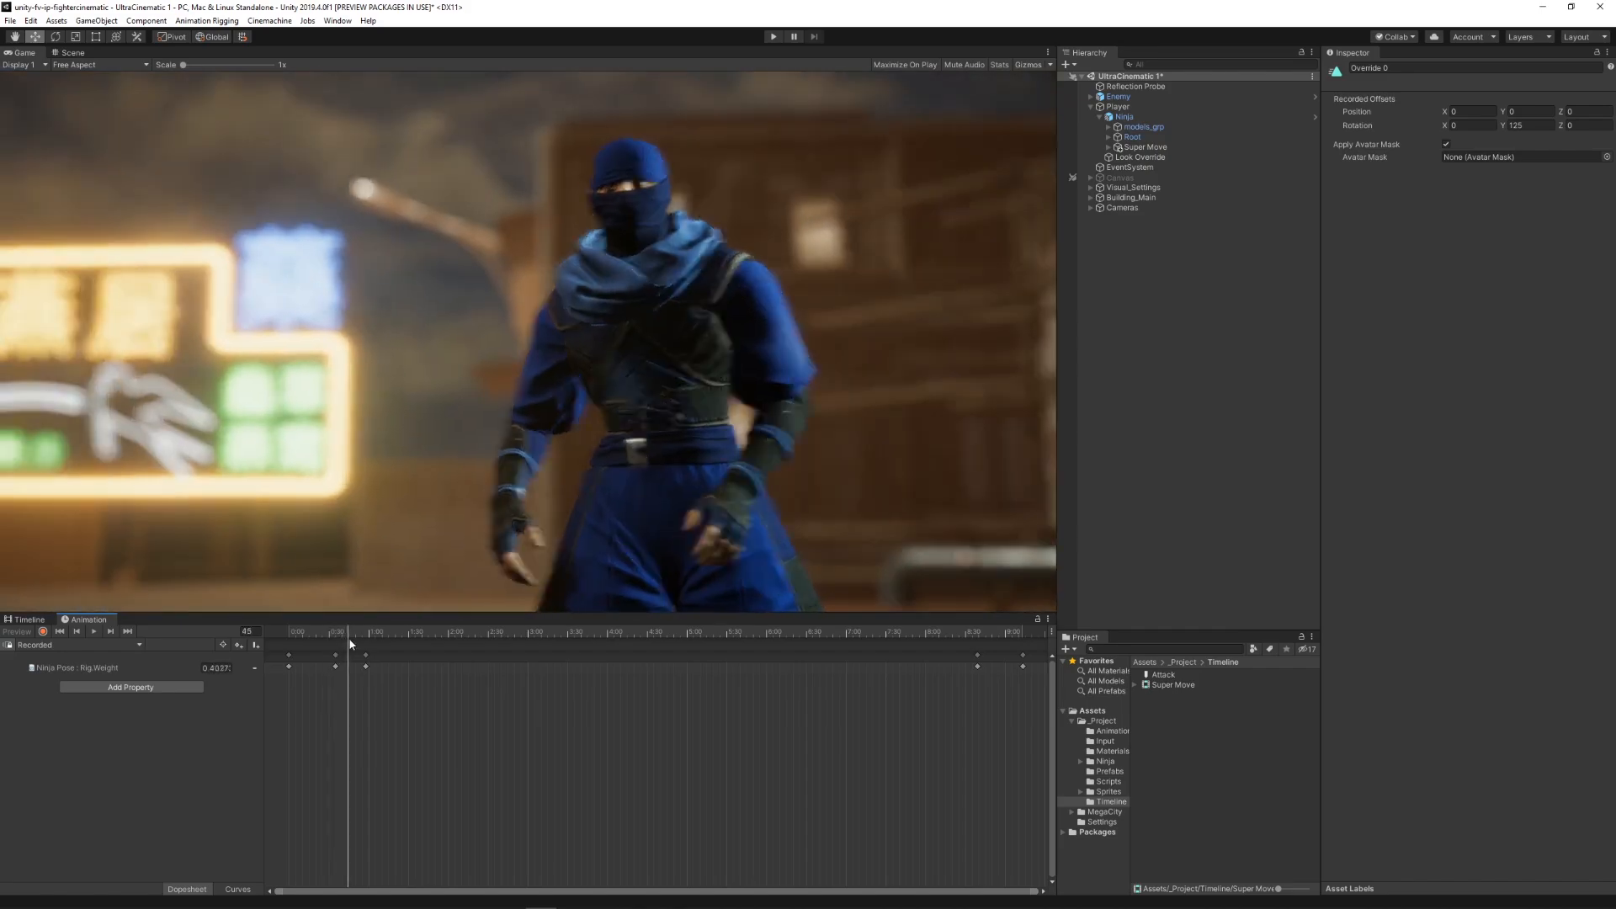
pyautogui.moveTo(335, 631); pyautogui.dragTo(343, 630)
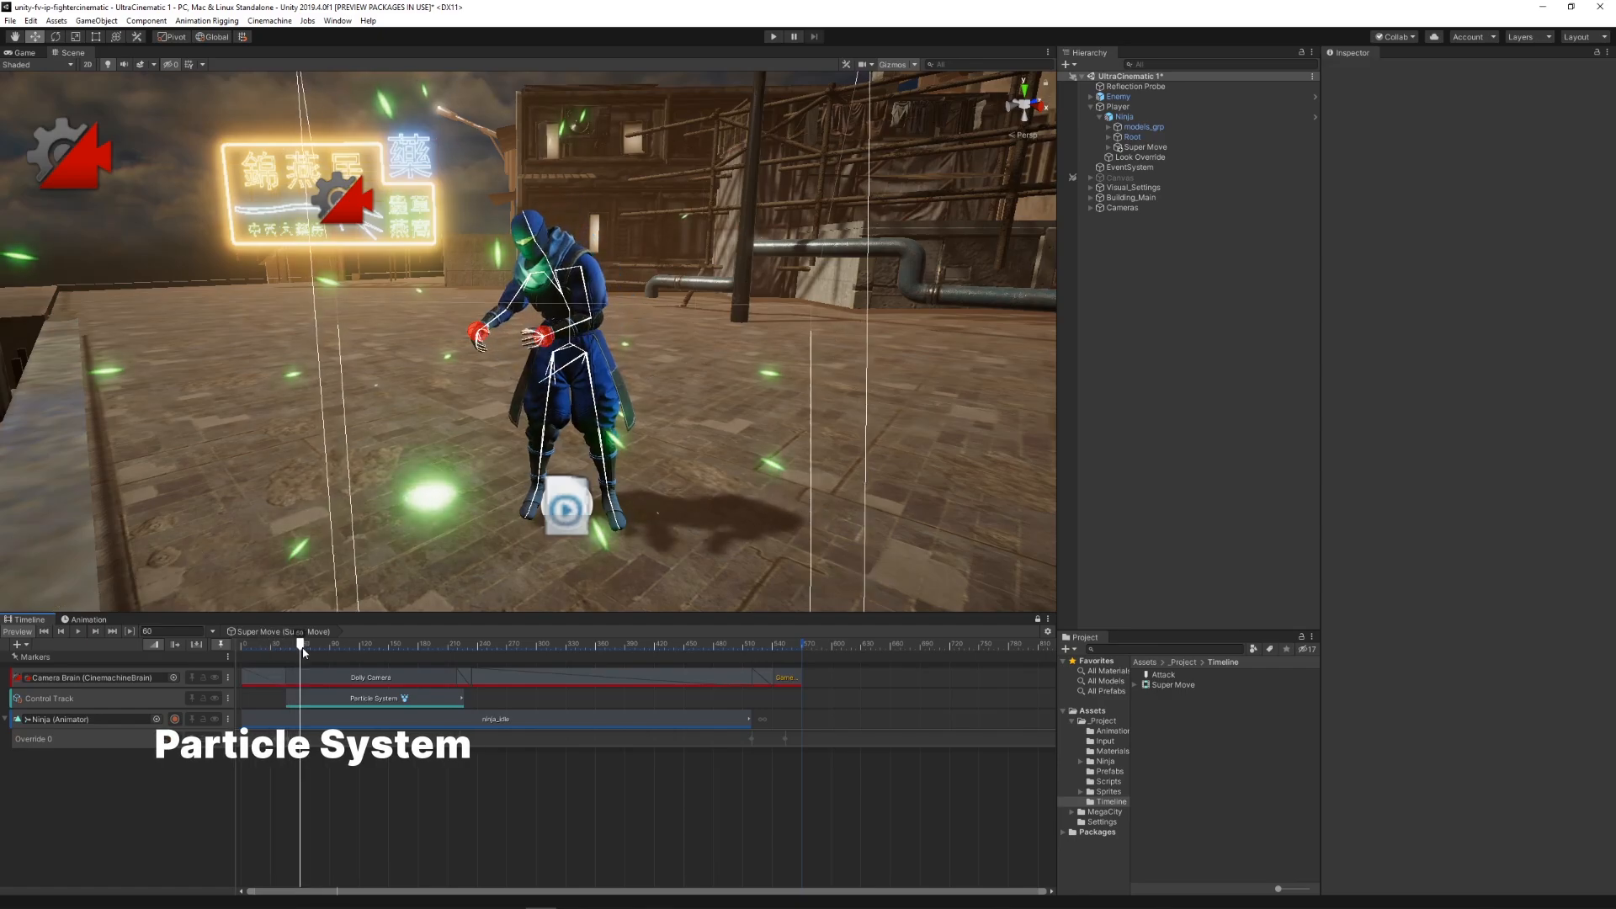
# - Scrub the SpiralParticle clip to watch green particles build around the ninja's hands
pyautogui.moveTo(300, 644); pyautogui.dragTo(312, 643)
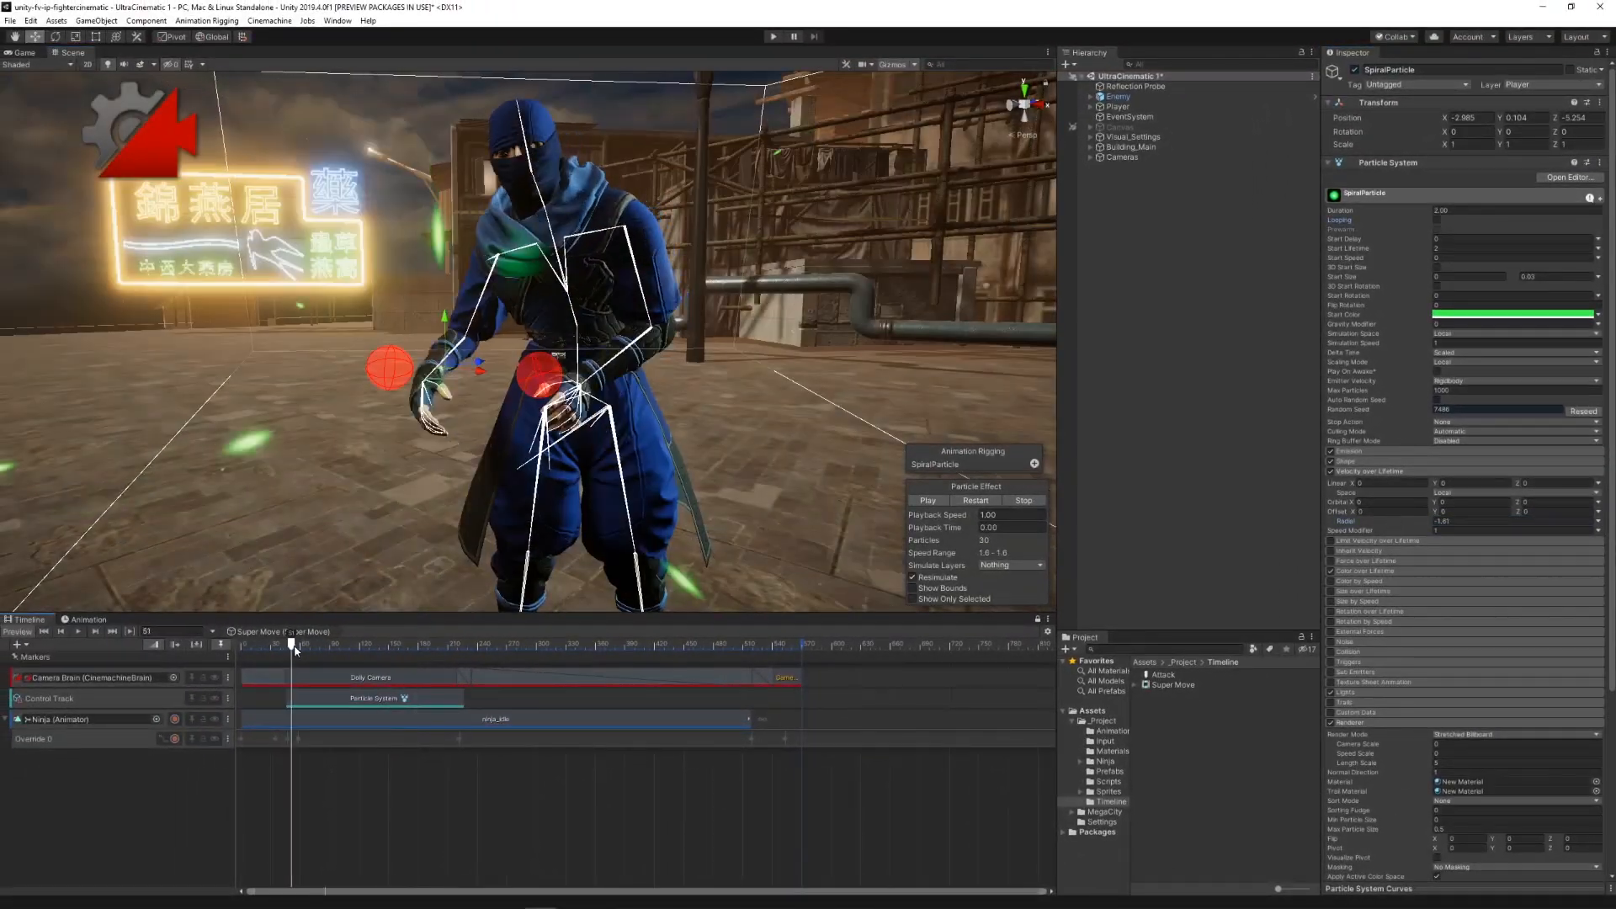
pyautogui.moveTo(294, 644); pyautogui.dragTo(396, 644)
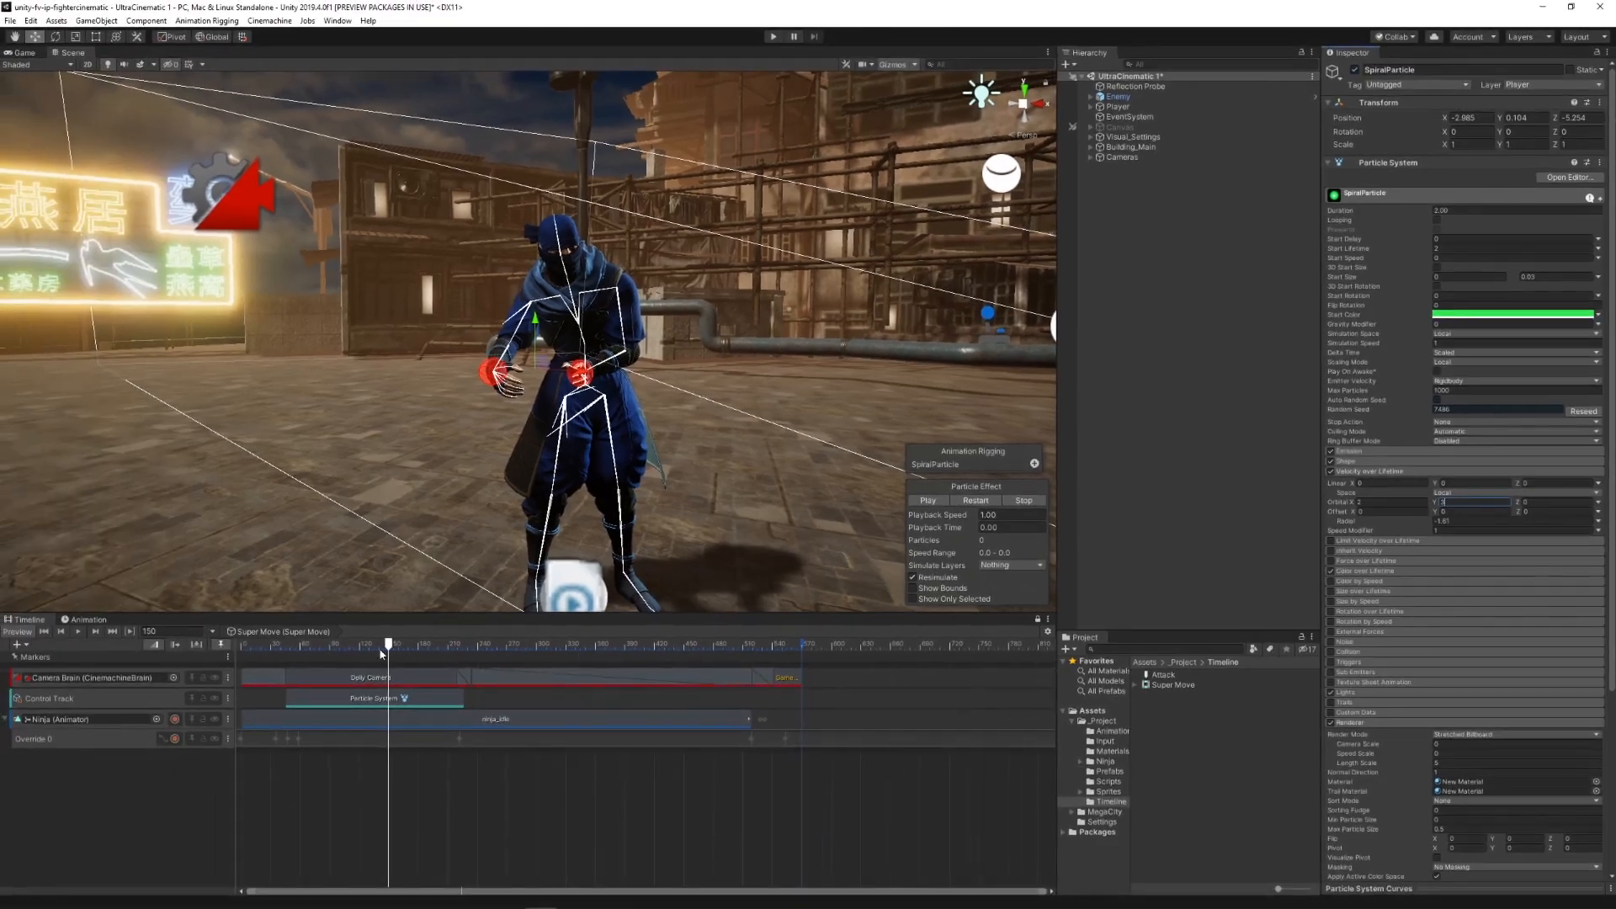
pyautogui.moveTo(388, 642); pyautogui.dragTo(340, 642)
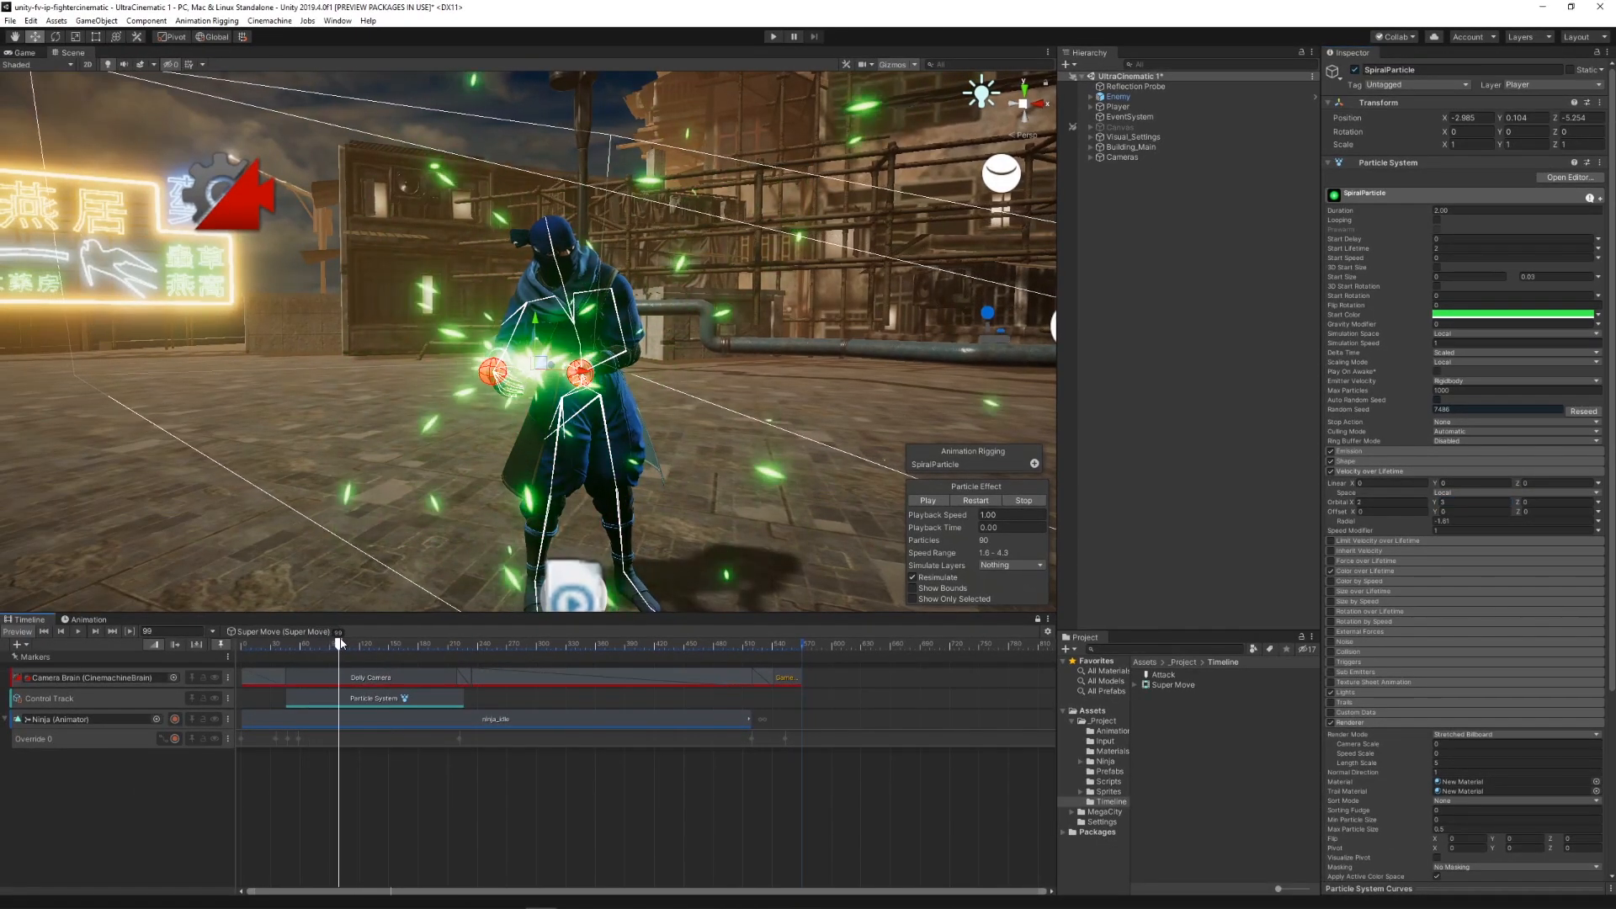
pyautogui.moveTo(340, 643); pyautogui.dragTo(384, 643)
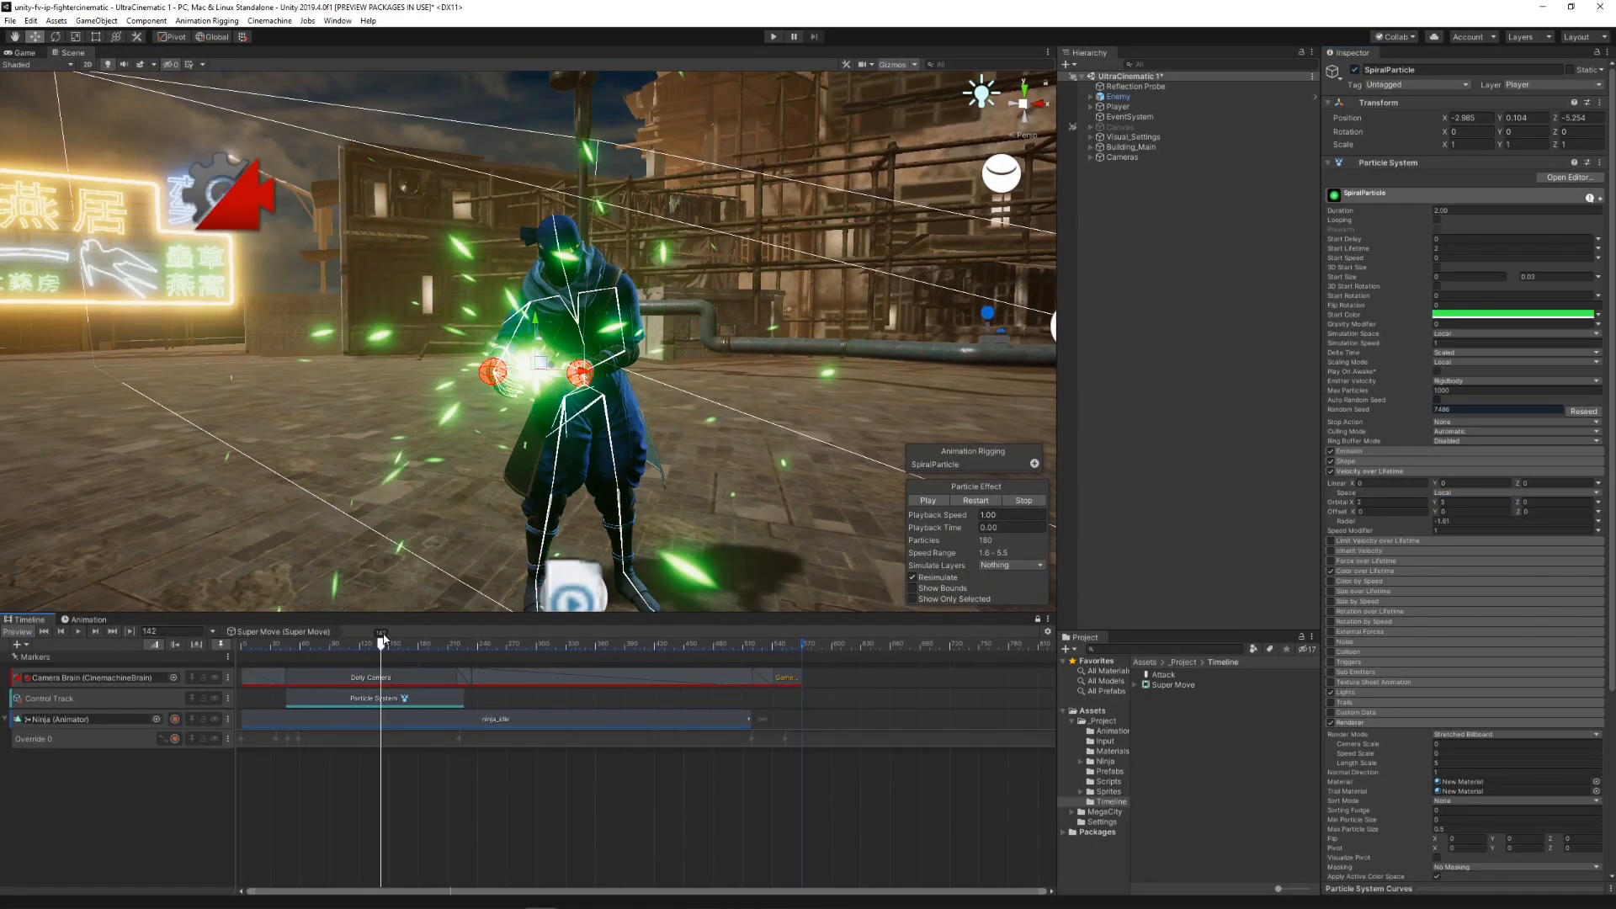
pyautogui.moveTo(381, 642); pyautogui.dragTo(355, 642)
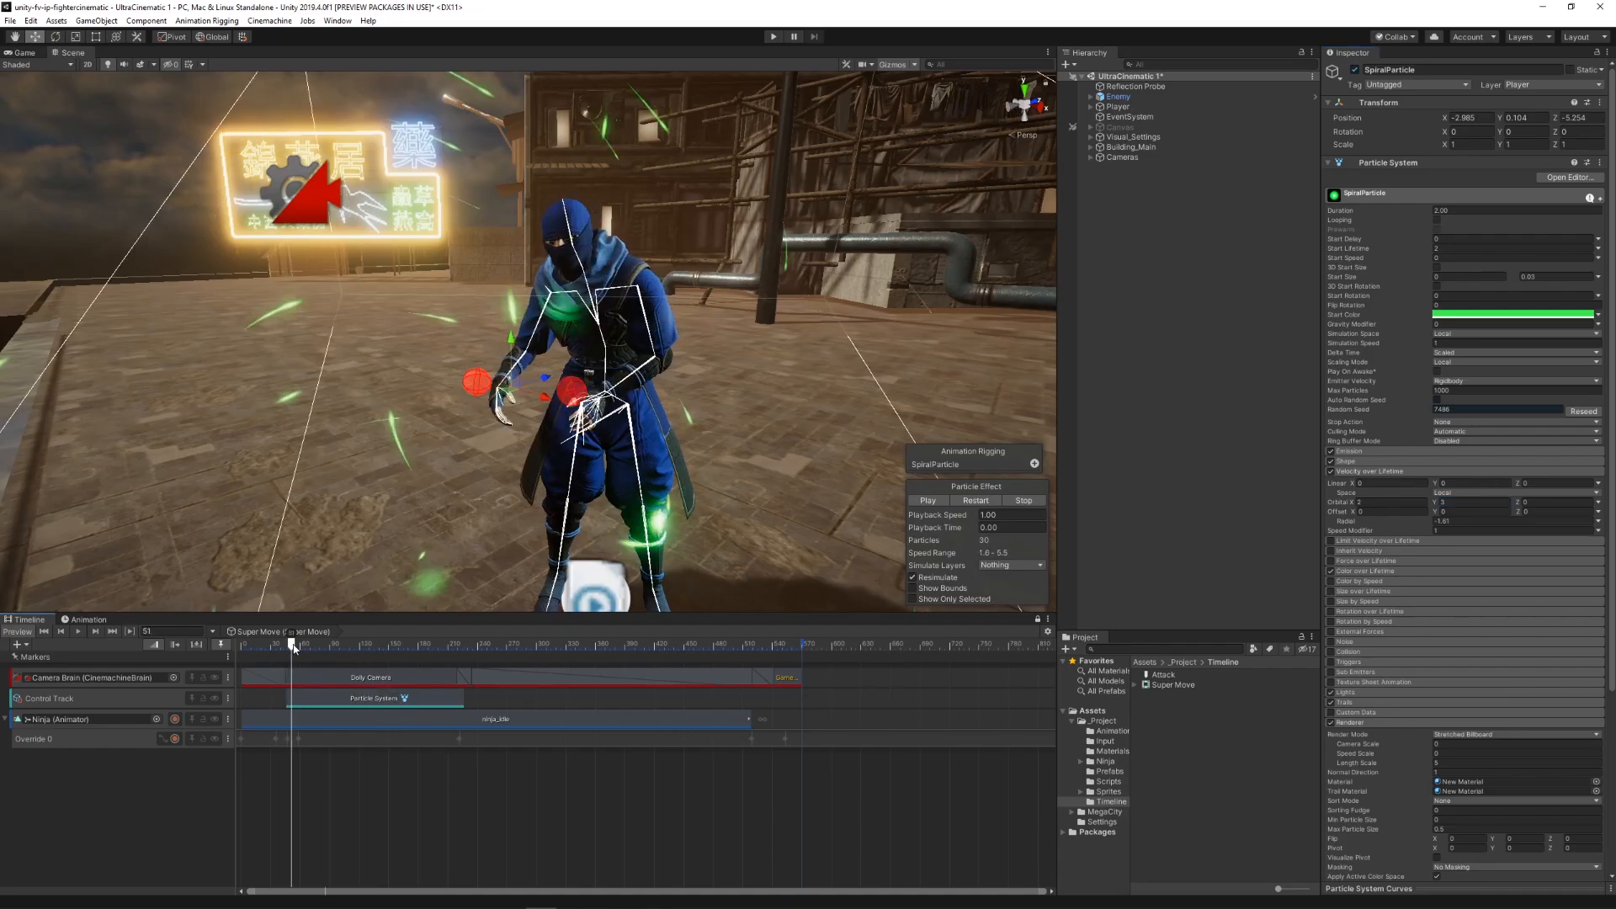
pyautogui.moveTo(292, 643); pyautogui.dragTo(377, 642)
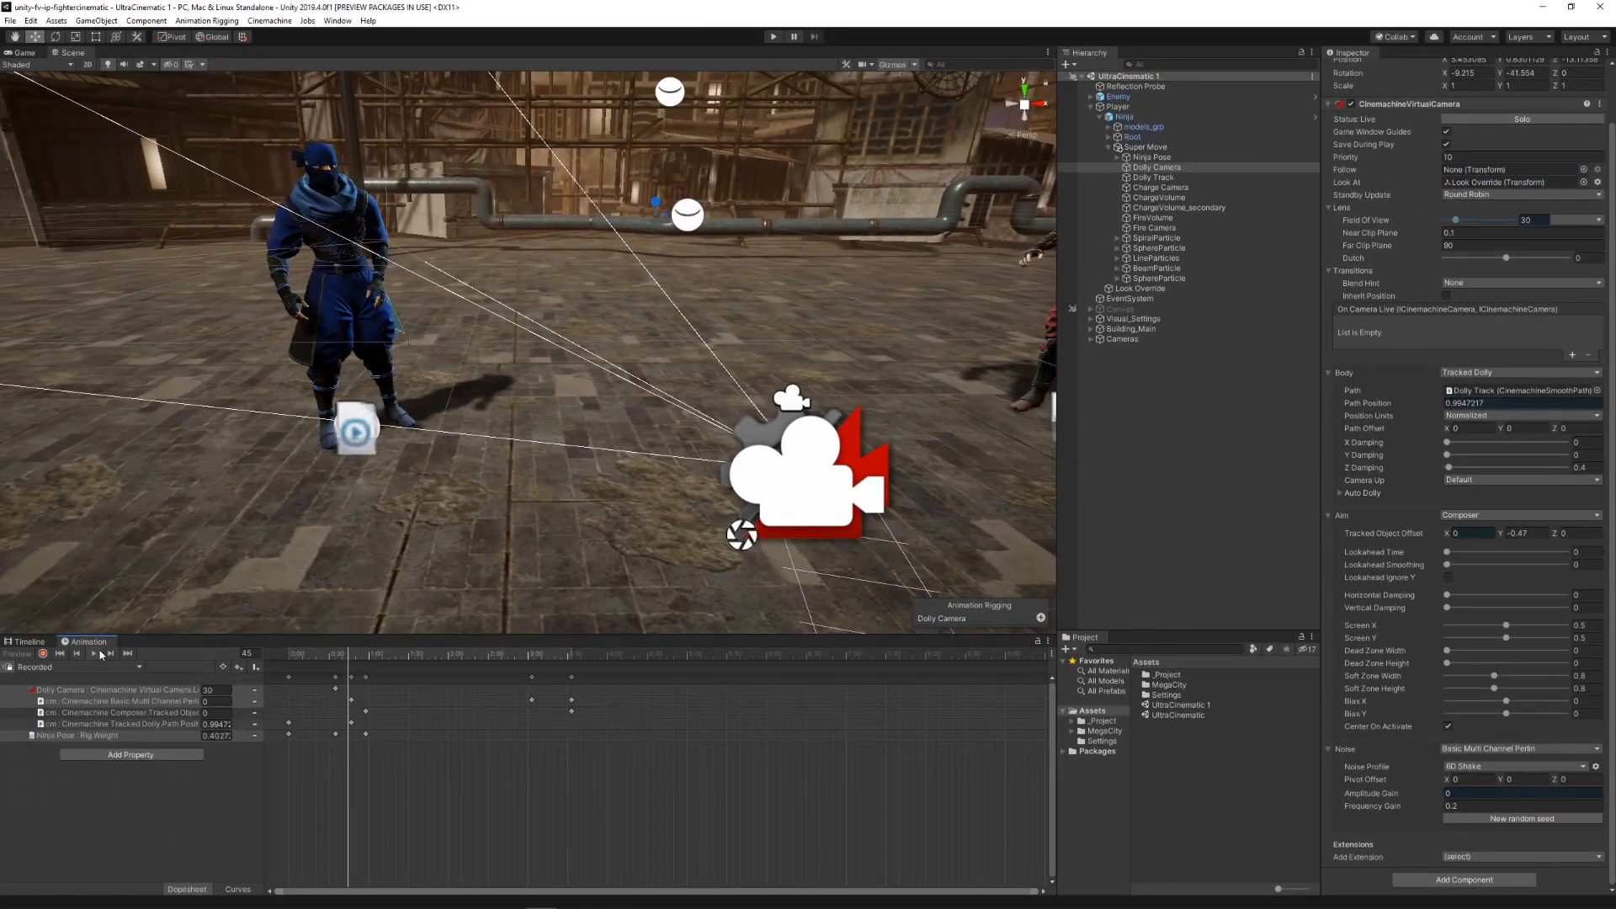
# - Preview the charge-up shot's dolly camera and ChargeVolume/FireVolume weight animation
pyautogui.click(93, 653)
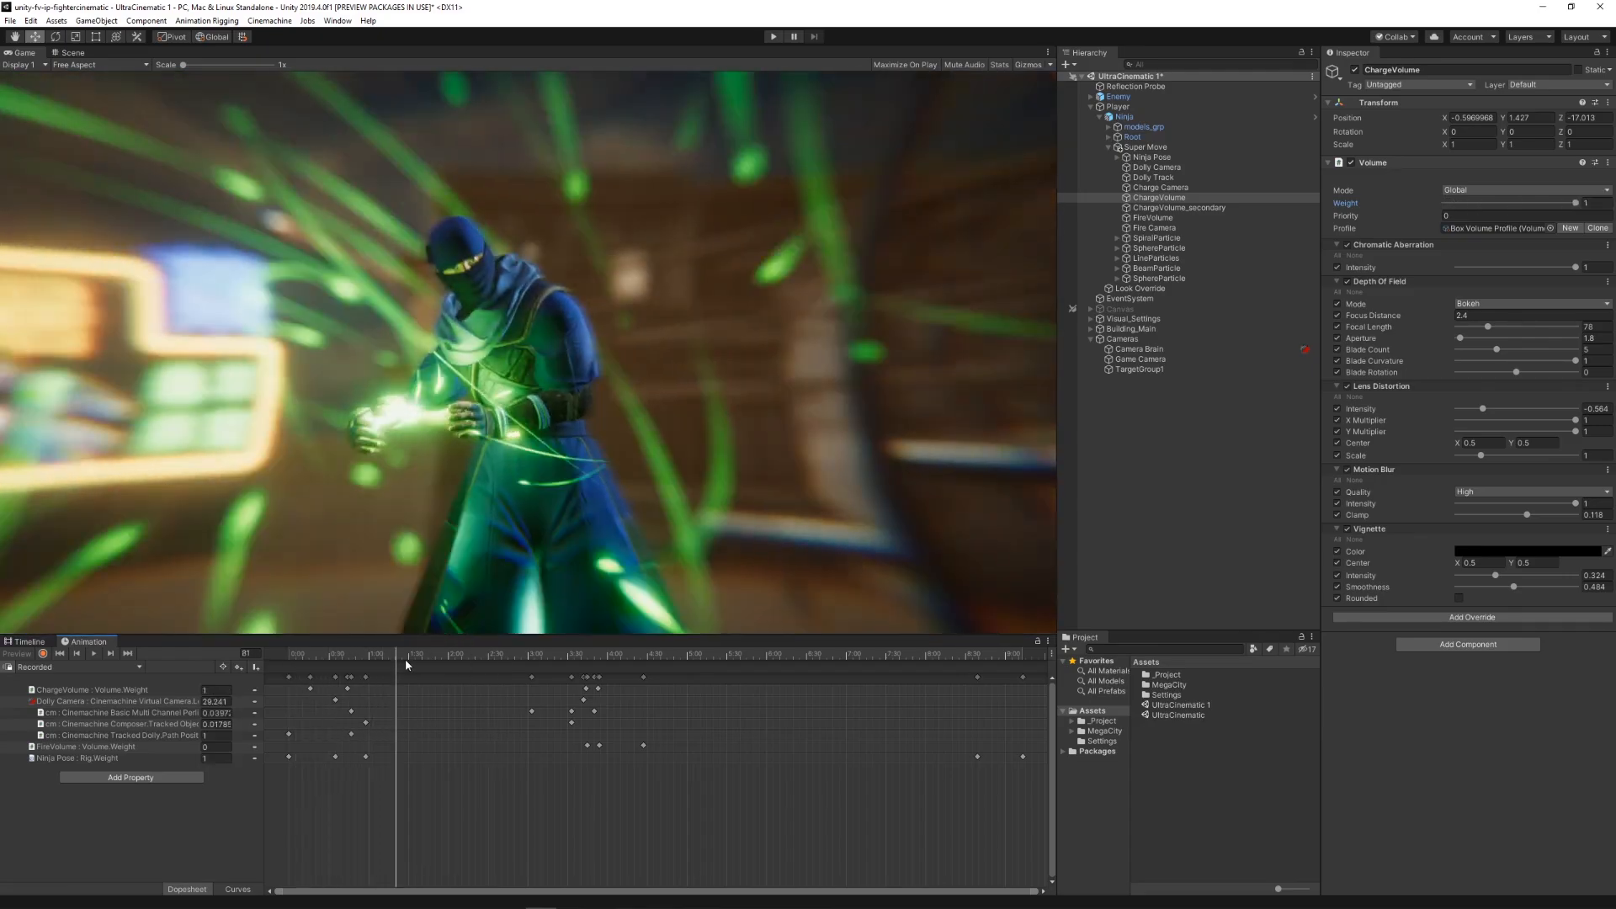
pyautogui.moveTo(396, 655); pyautogui.dragTo(613, 655)
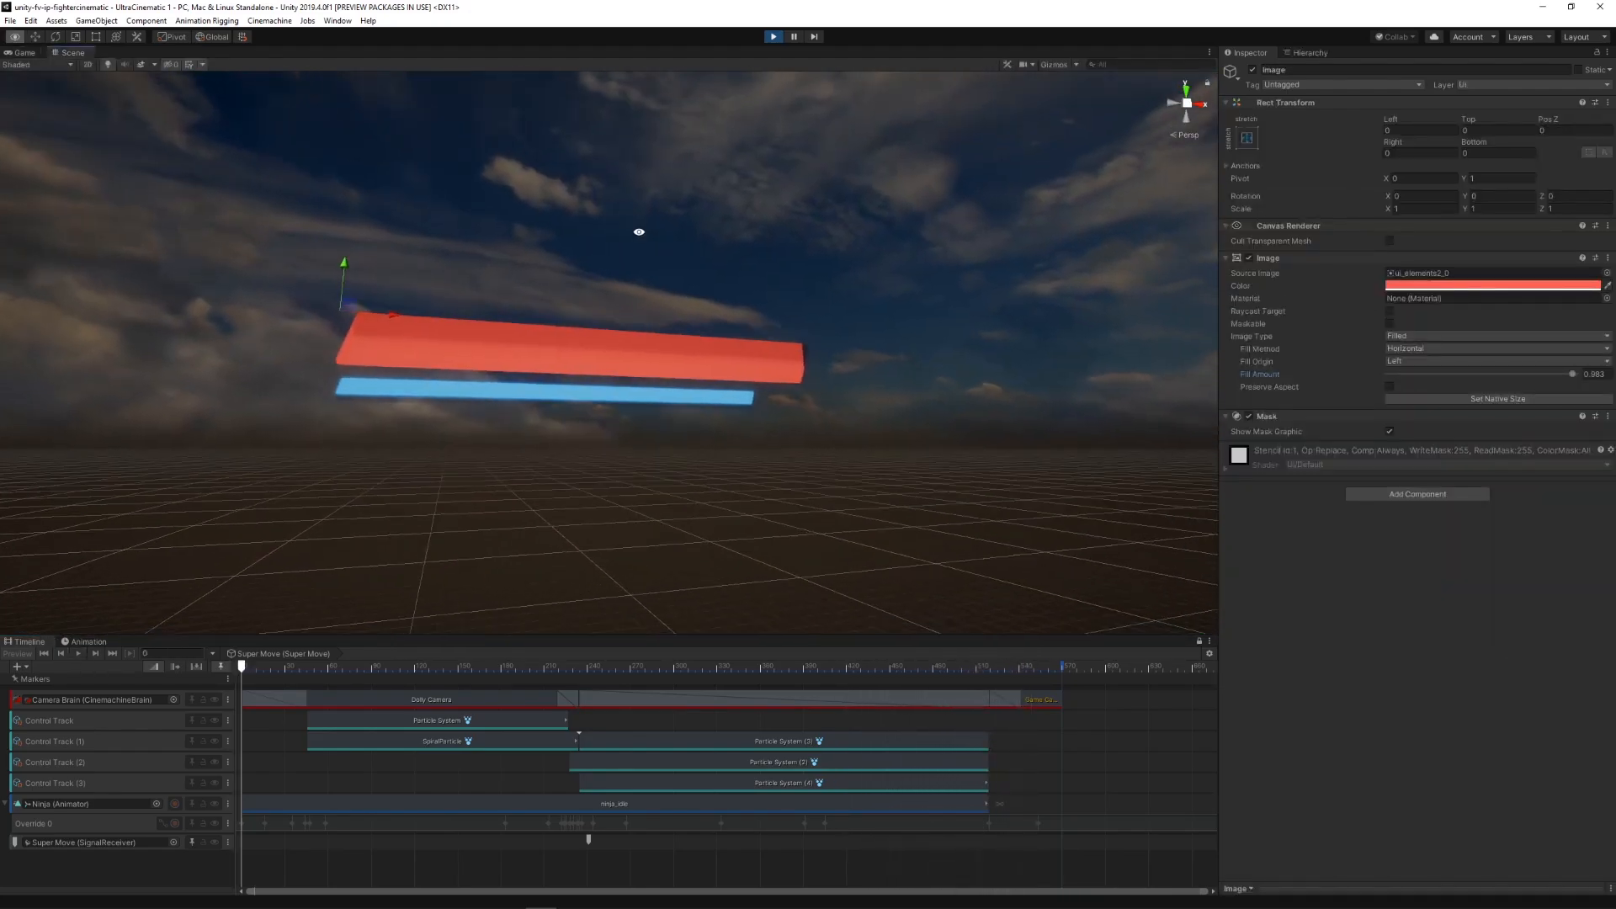
# - Lower the health bar Image's Fill Amount to about 0.6
pyautogui.moveTo(1594, 374); pyautogui.dragTo(1463, 374)
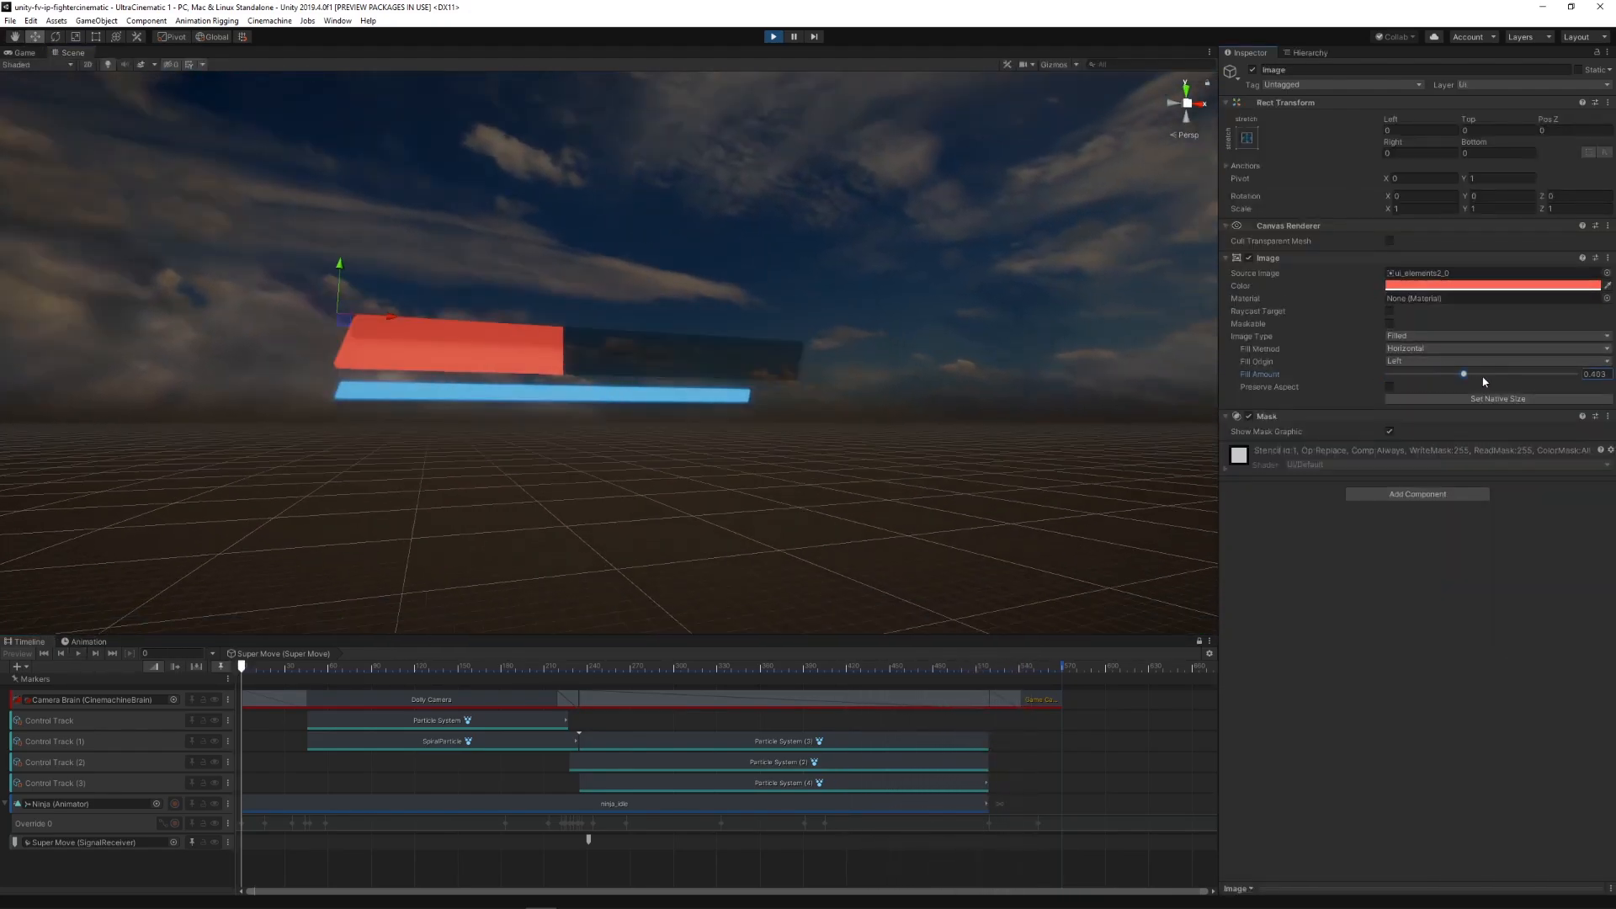
pyautogui.moveTo(1462, 374); pyautogui.dragTo(1483, 374)
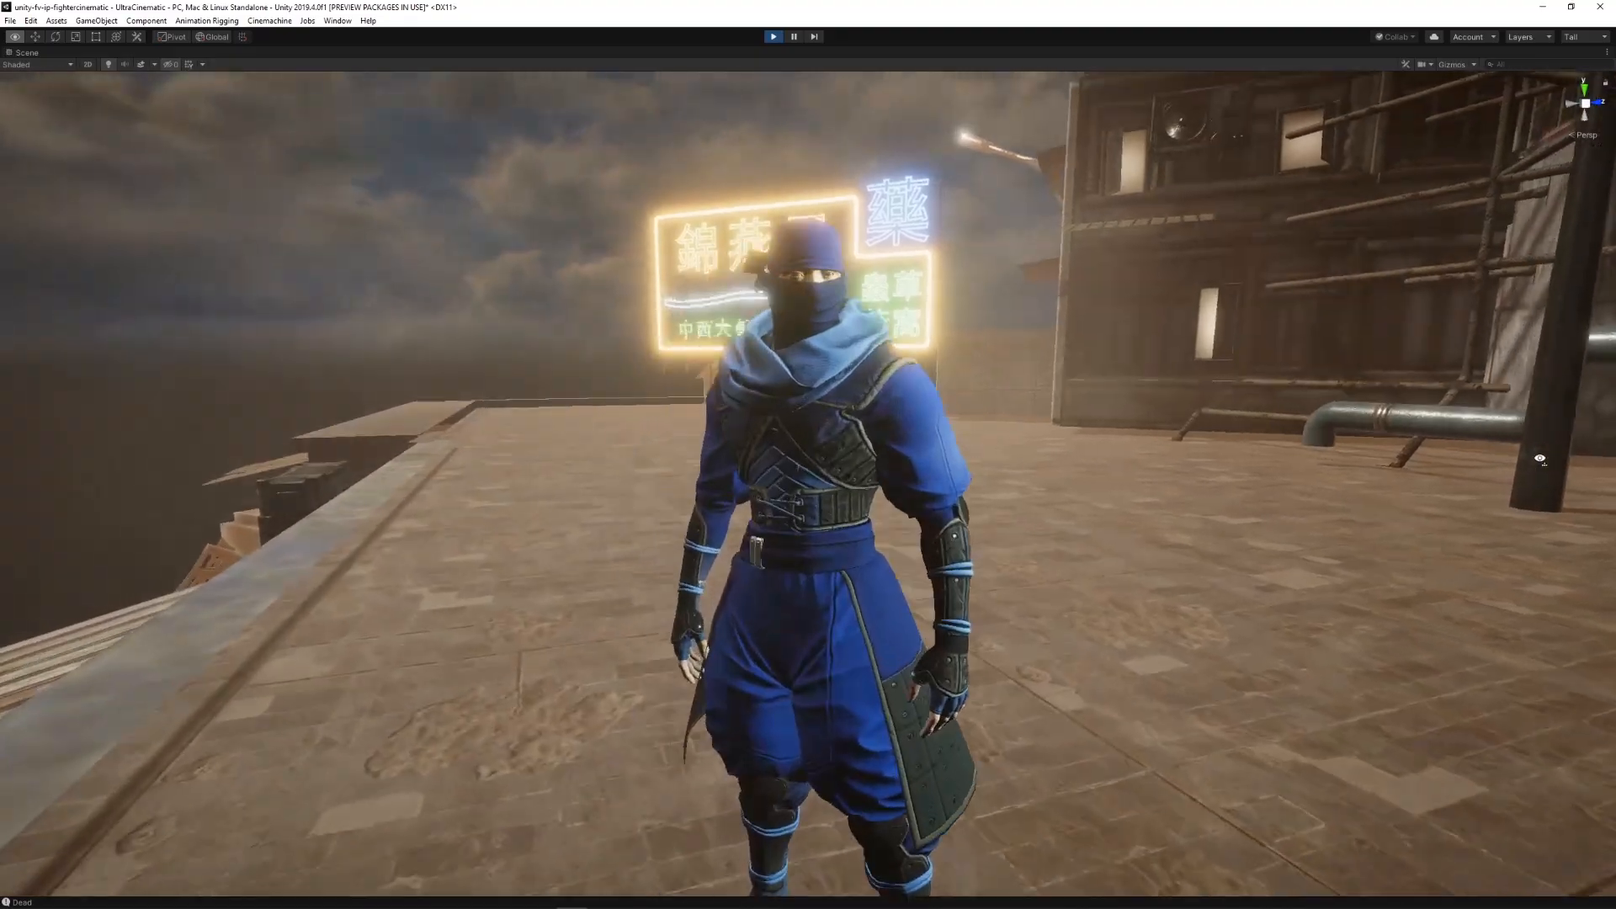
# - Switch to the Game view to watch both fighters under their health and energy bars
pyautogui.click(772, 36)
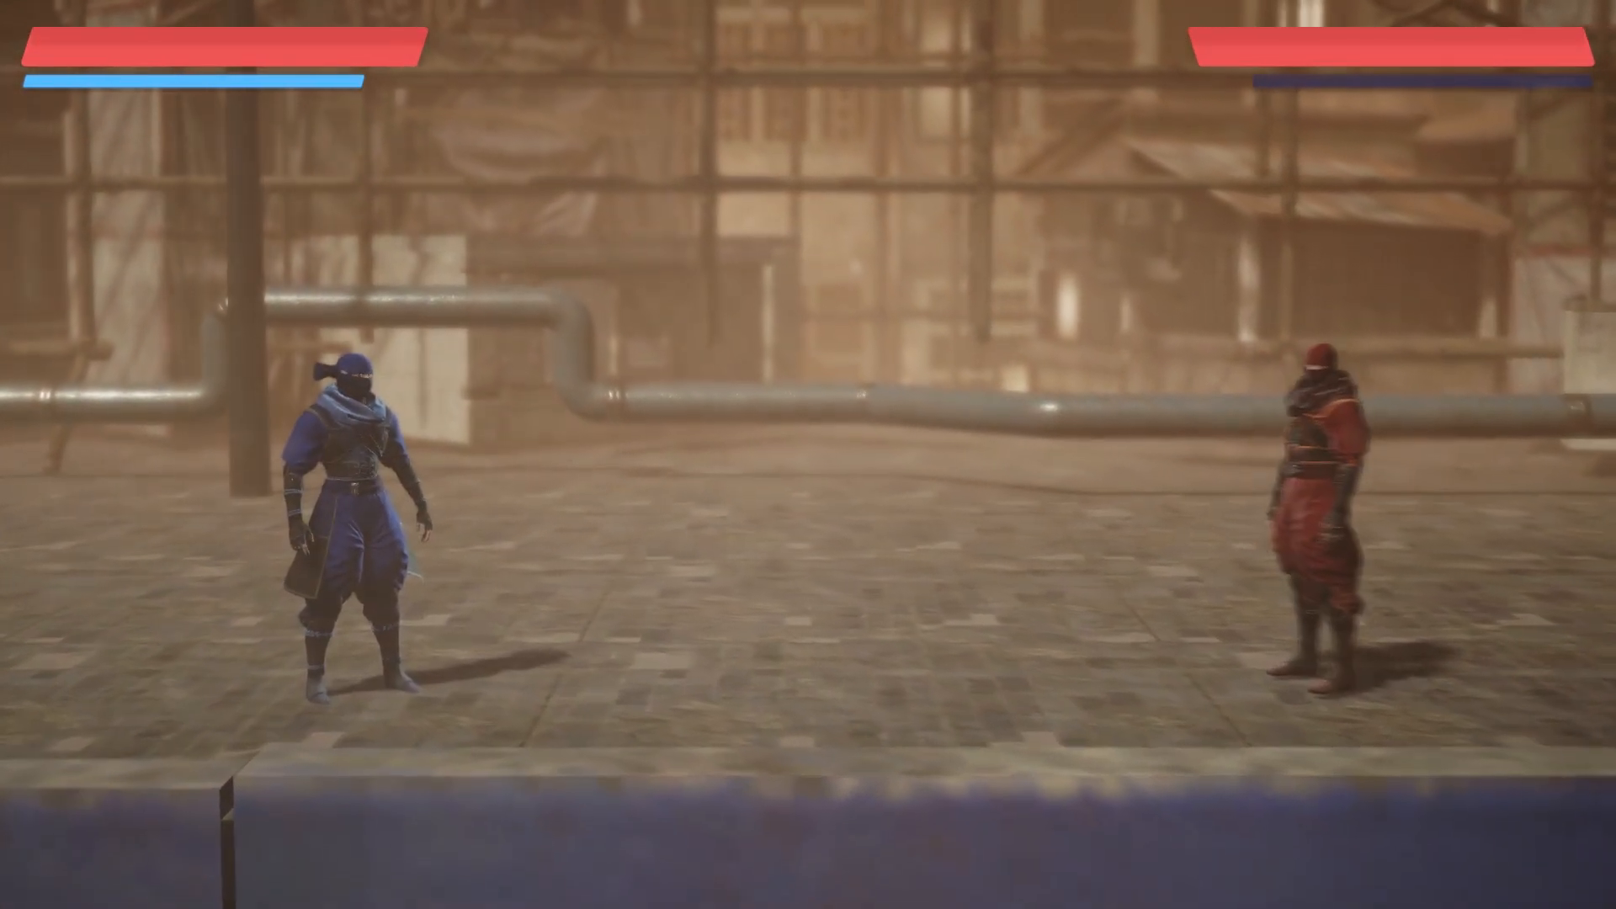